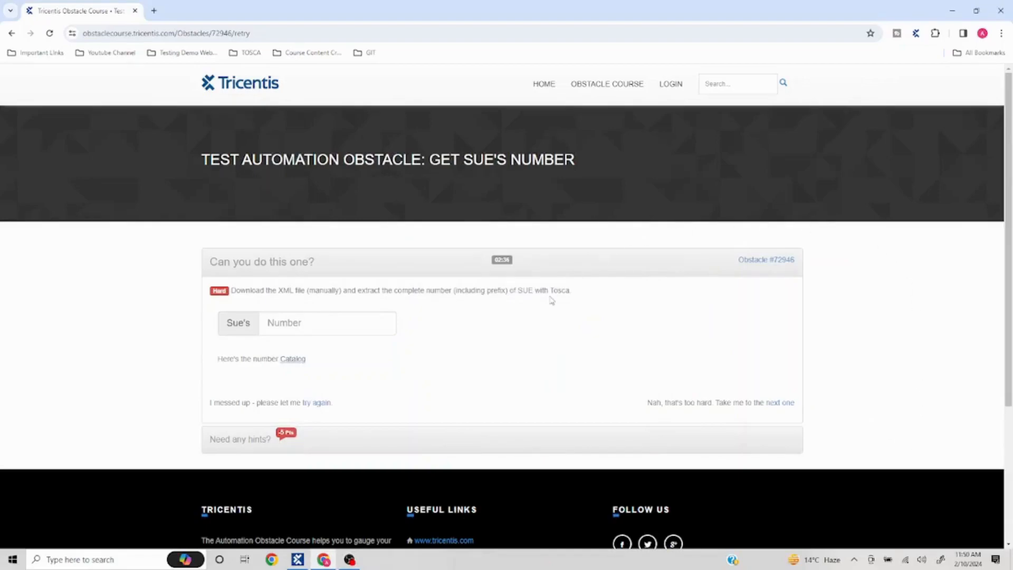
mouse_move(434, 171)
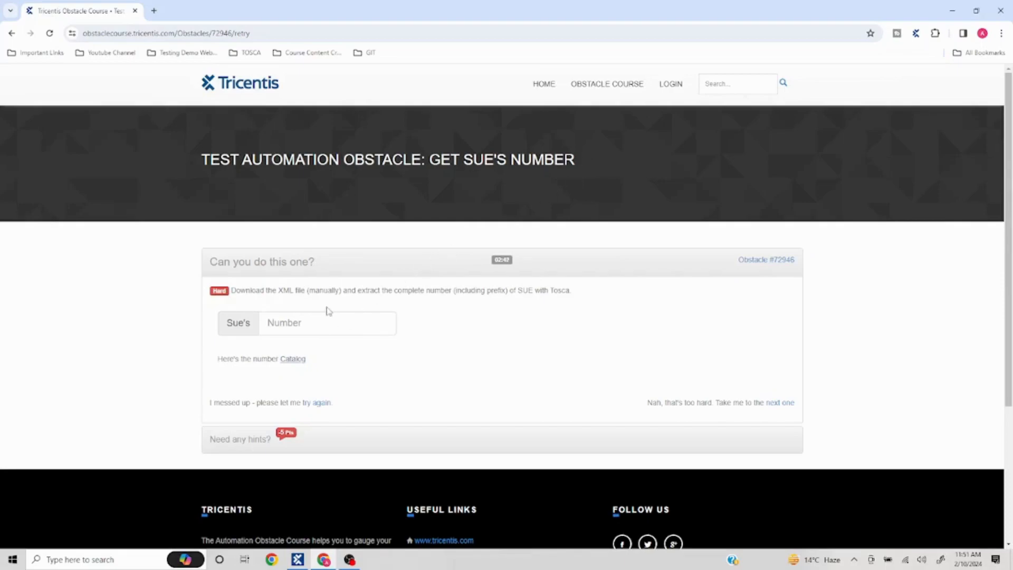
mouse_move(293, 359)
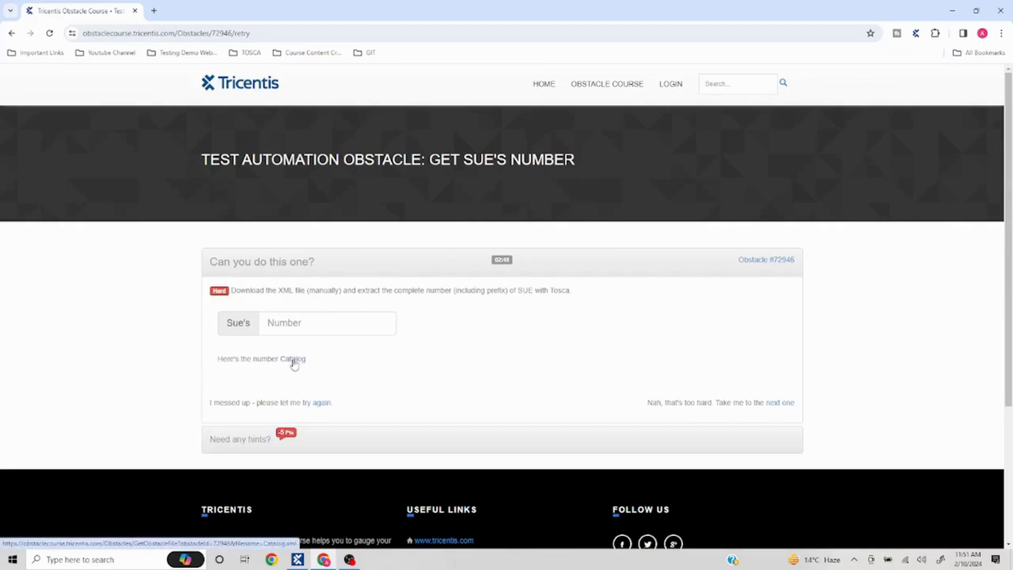
- Download the Catalog XML file from the Get Sue's Number obstacle page
click(293, 359)
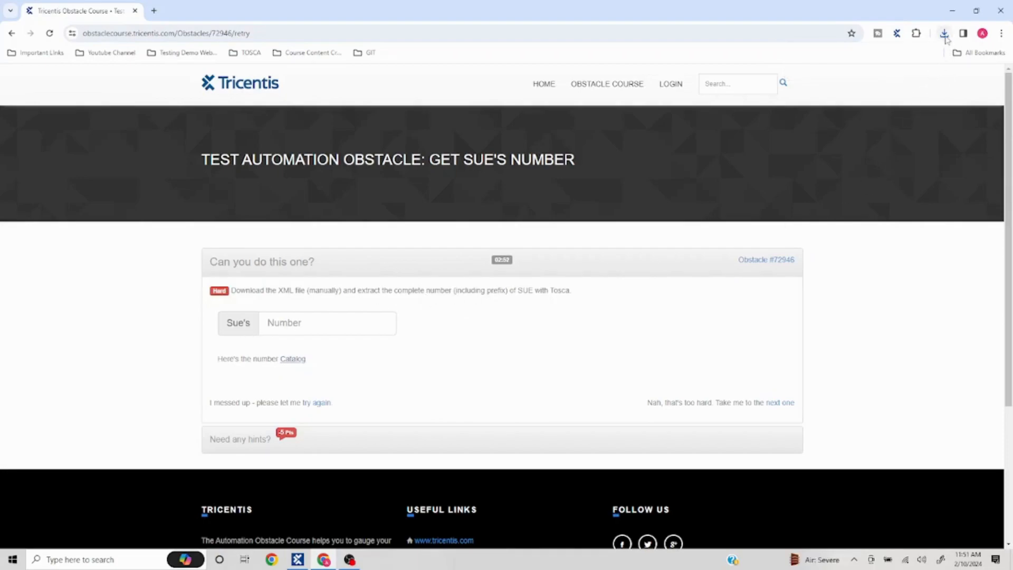
- Show Catalog.xml in its Downloads folder, review Sue's prefix and number, then close the folder window
click(943, 32)
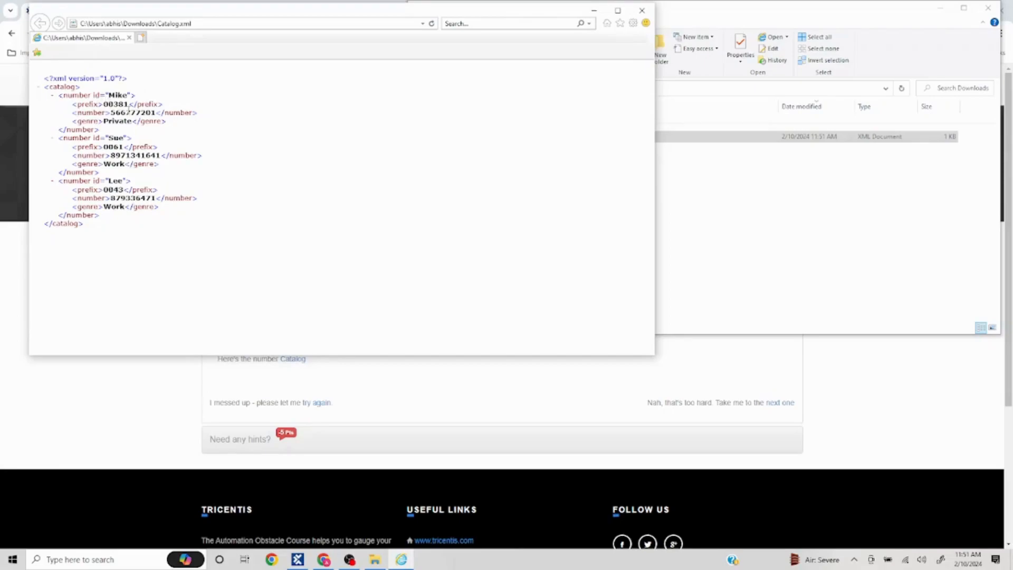
mouse_move(148, 131)
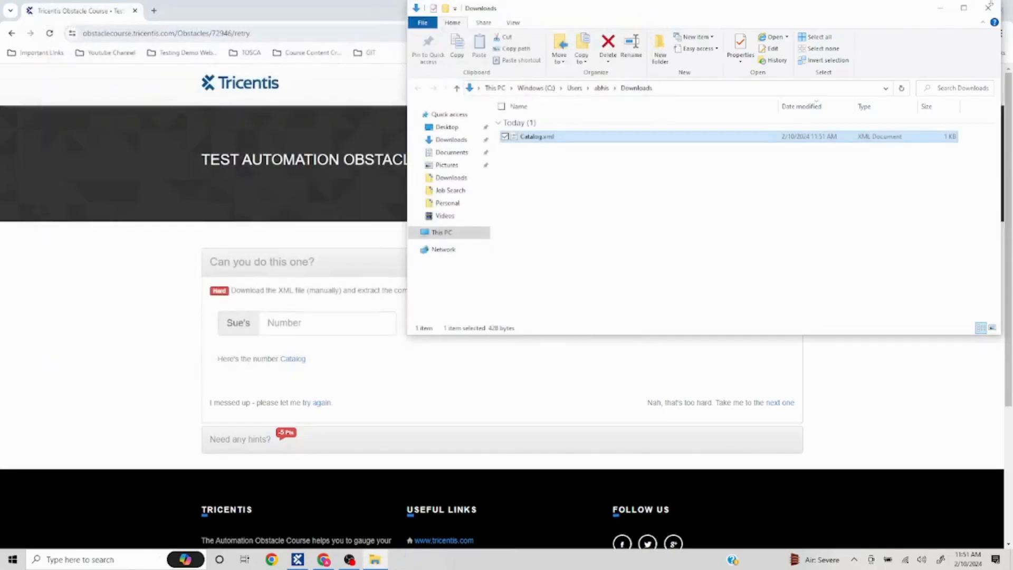
click(989, 8)
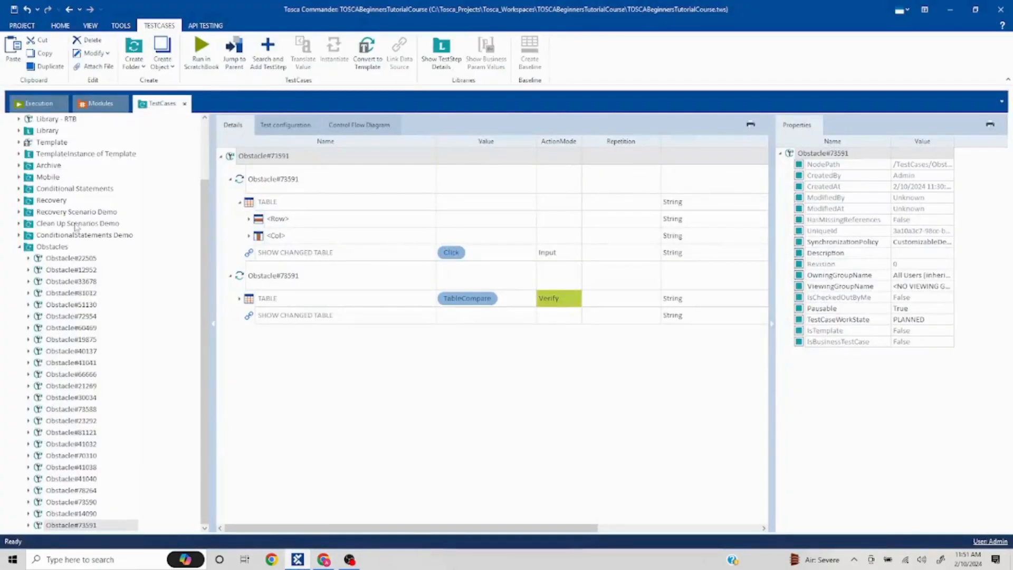
- Launch XScan on the ObstacleCourse modules folder and pick the obstacle course browser window to scan
click(100, 104)
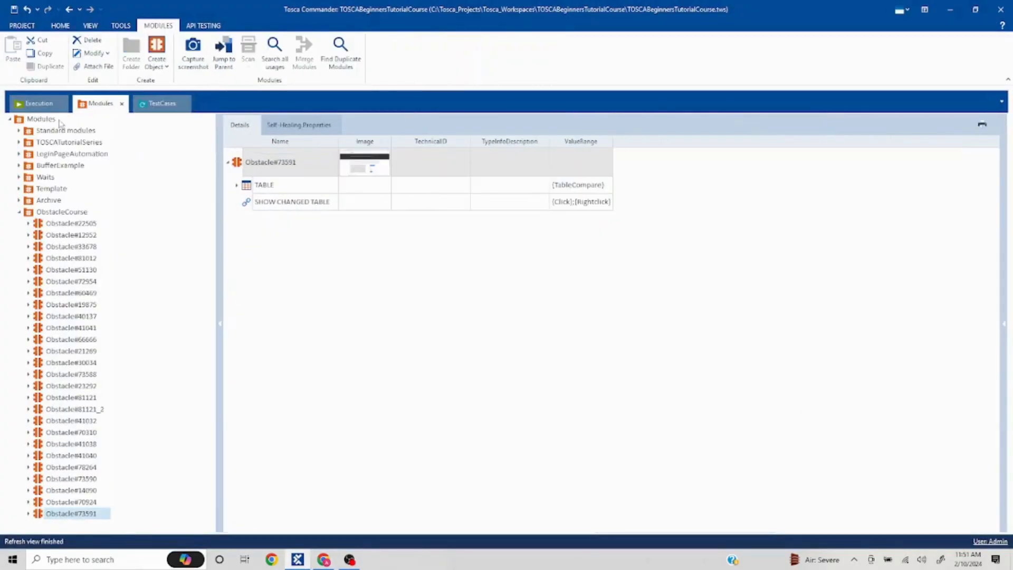
click(18, 212)
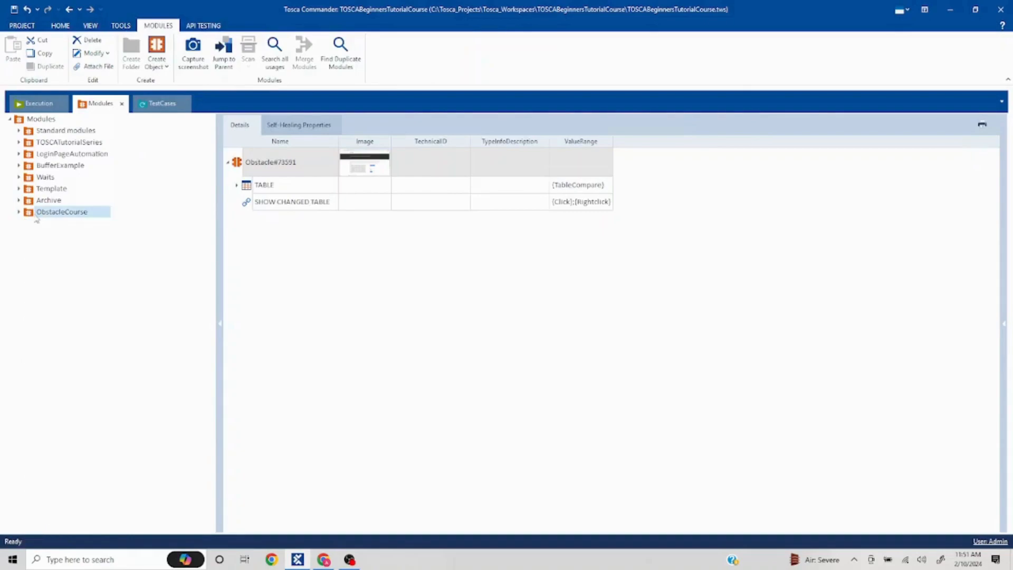
right_click(62, 212)
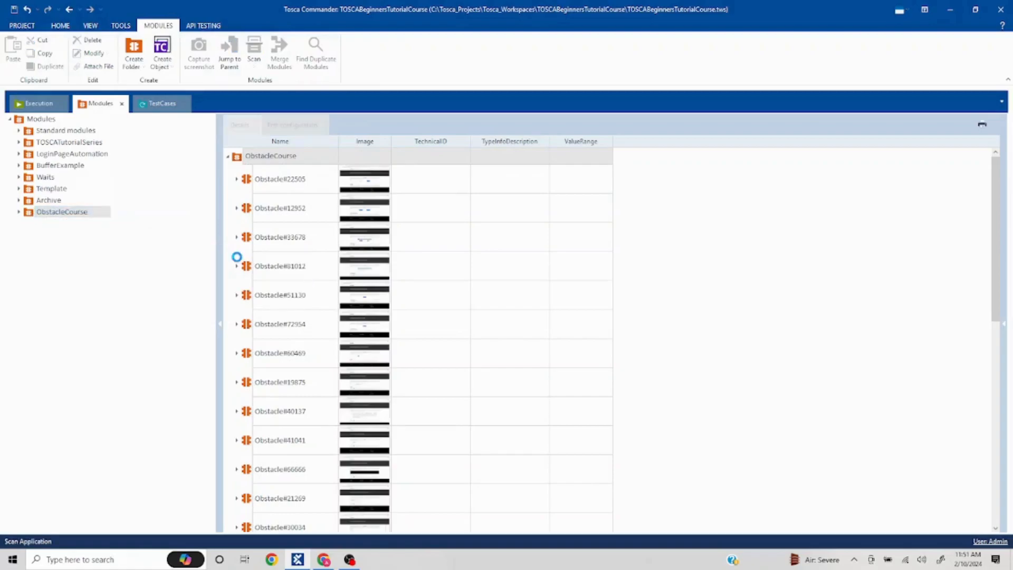
click(254, 52)
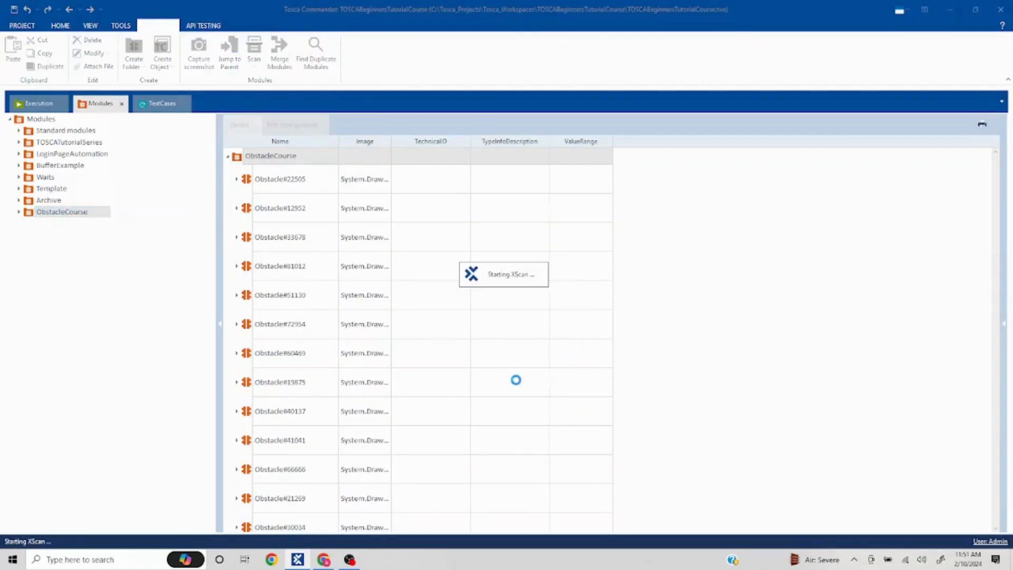
click(374, 559)
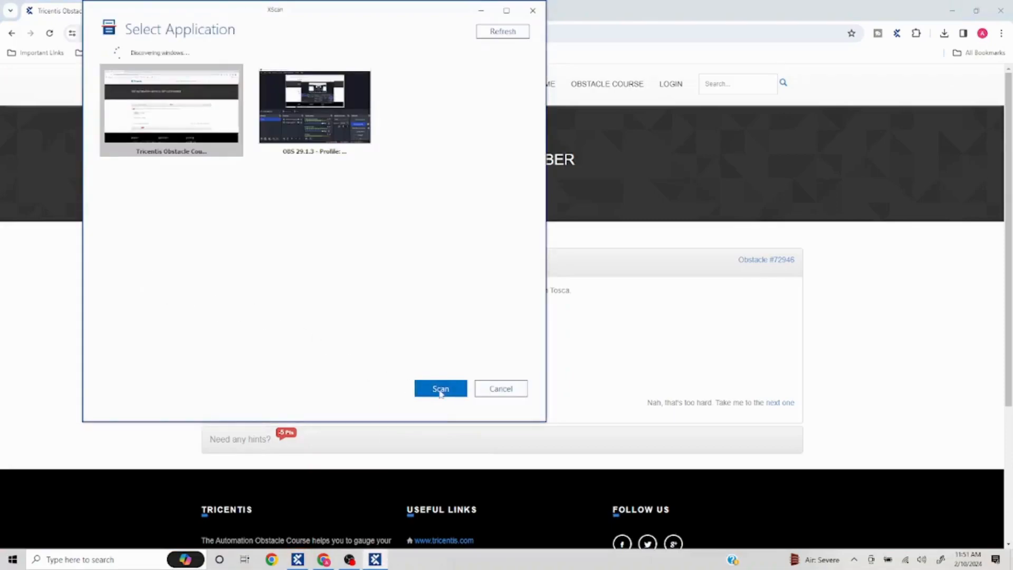
- Scan the obstacle page, keep only the Number field, save it as module Obstacle#72946 and close XScan
click(440, 388)
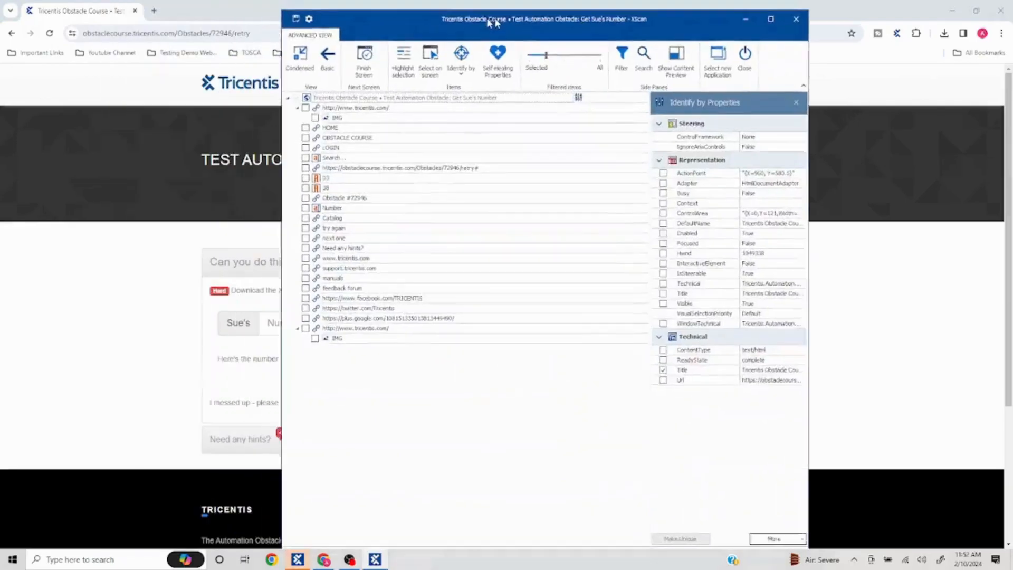
drag(542, 19, 710, 39)
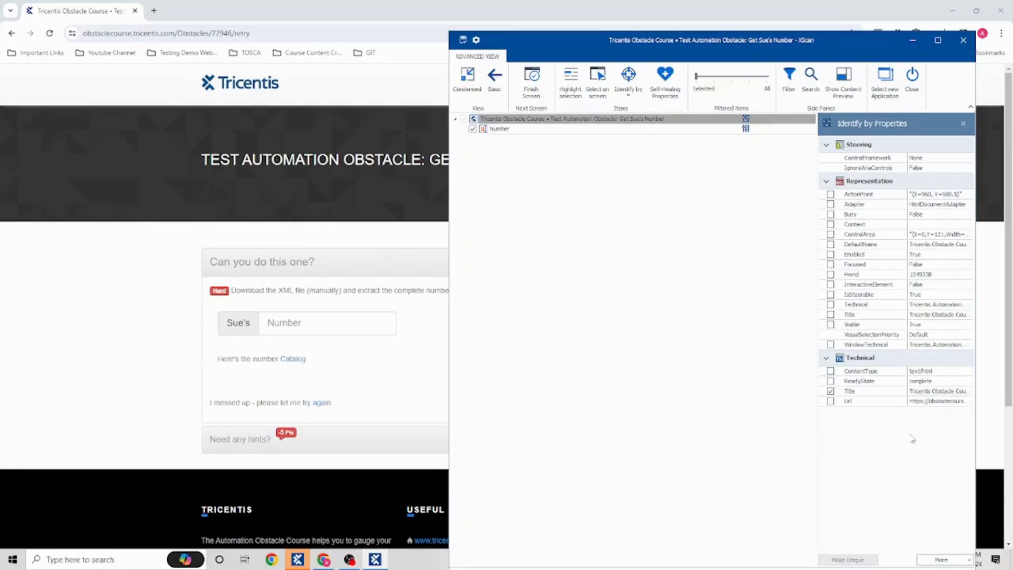
click(571, 118)
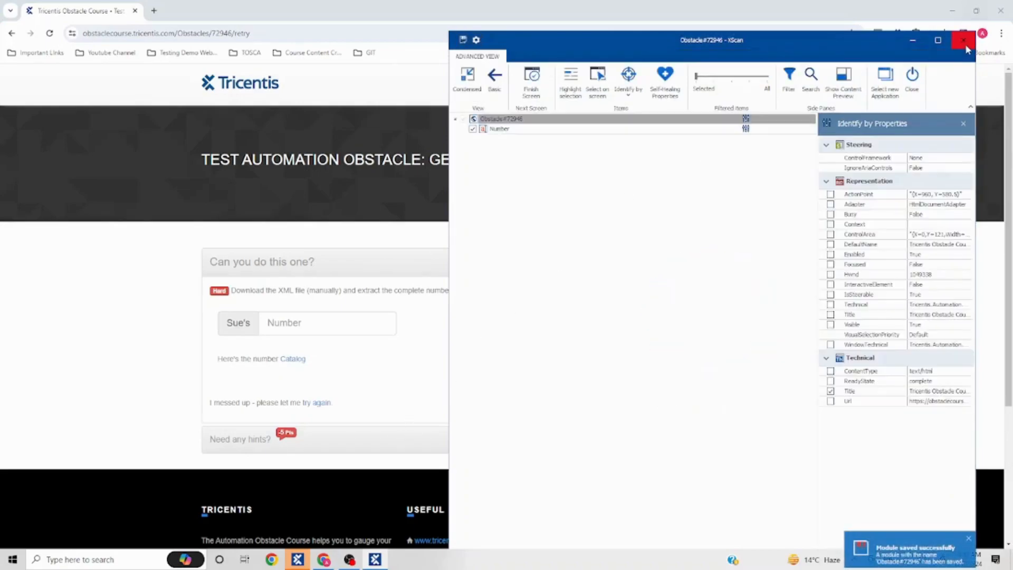
click(963, 39)
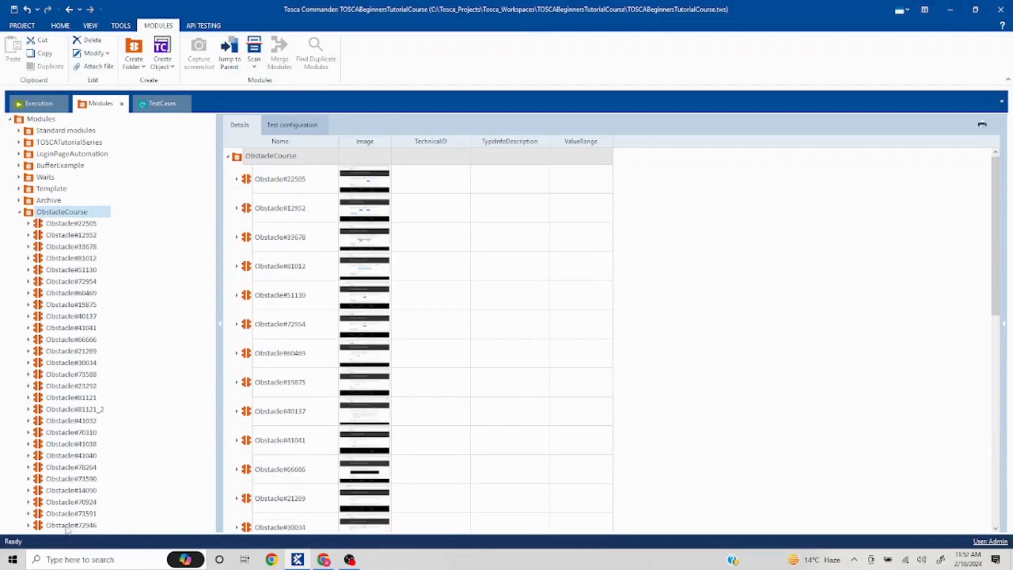
- Create test case Obstacle#72946 under Obstacles from the new module and check its Number test step value
click(70, 525)
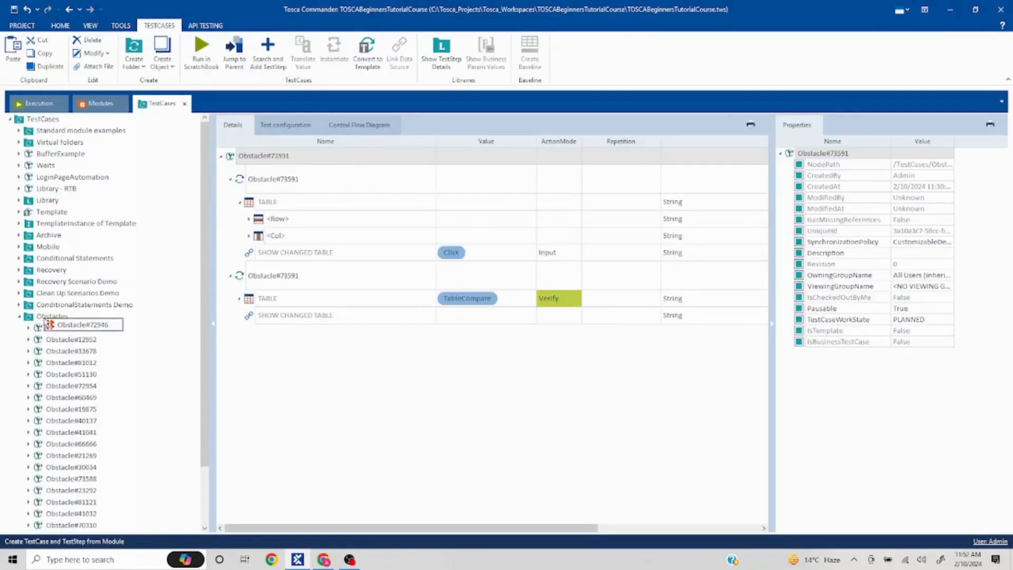
click(60, 25)
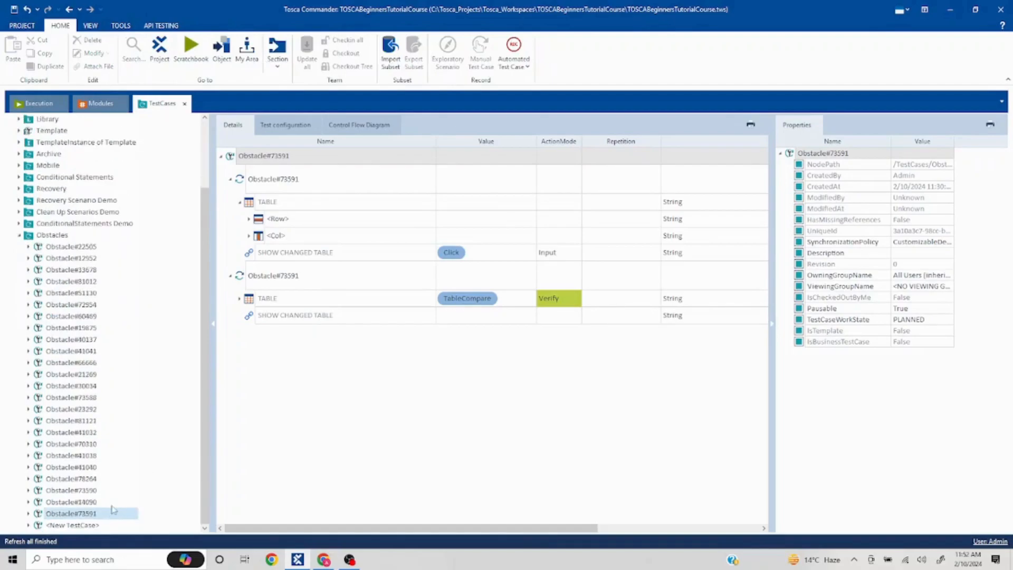
click(73, 524)
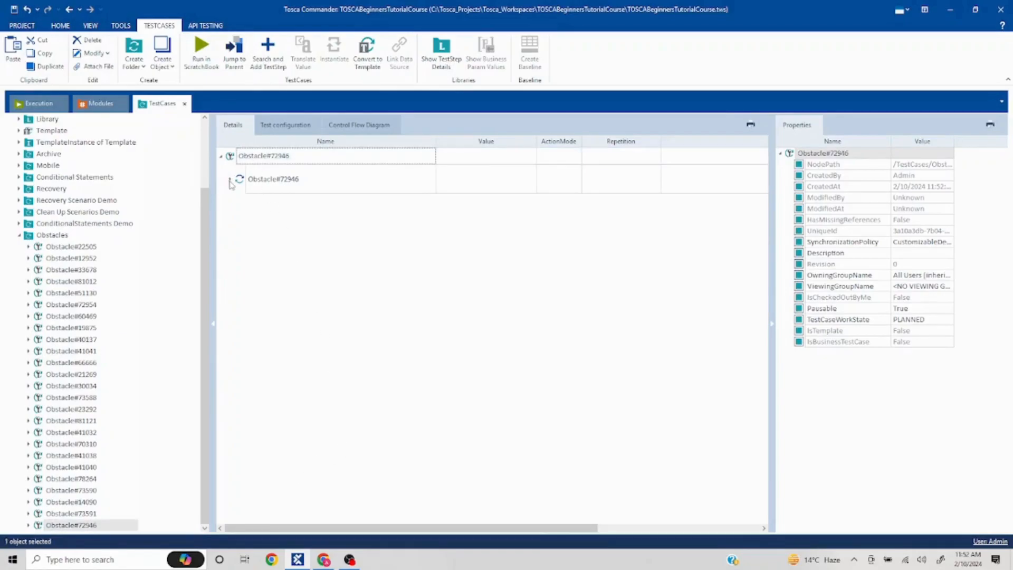
click(230, 179)
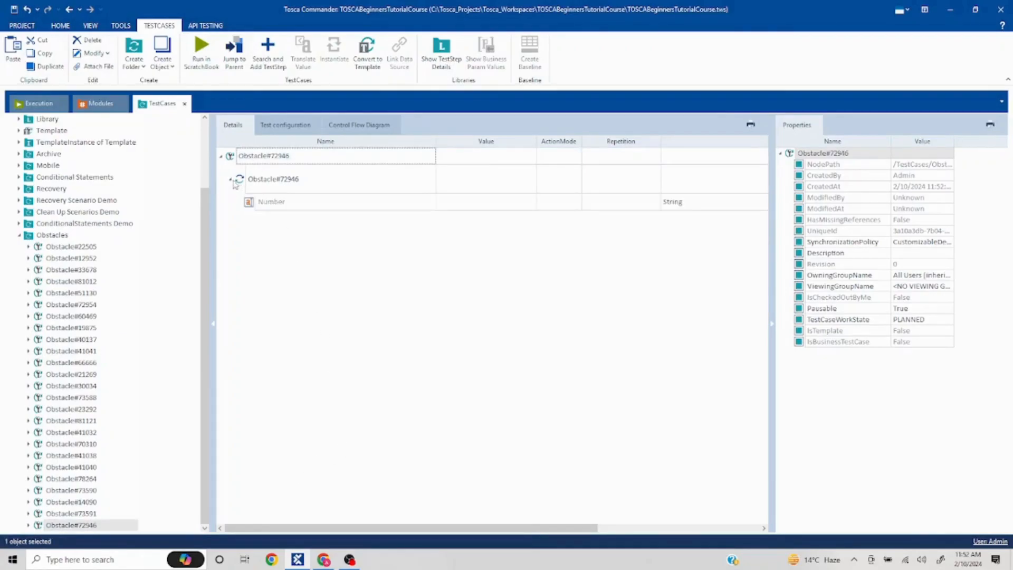
click(230, 179)
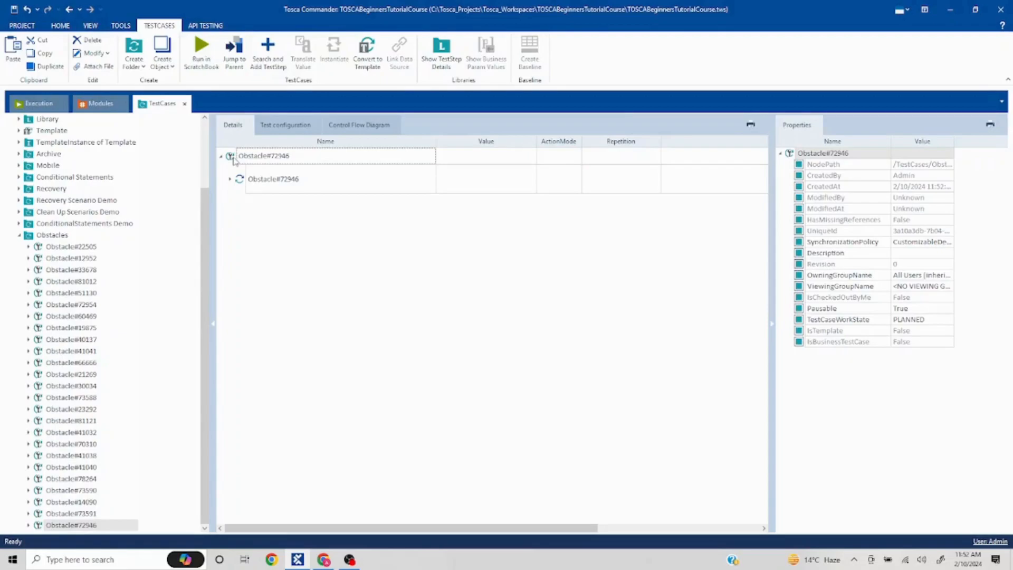
right_click(263, 156)
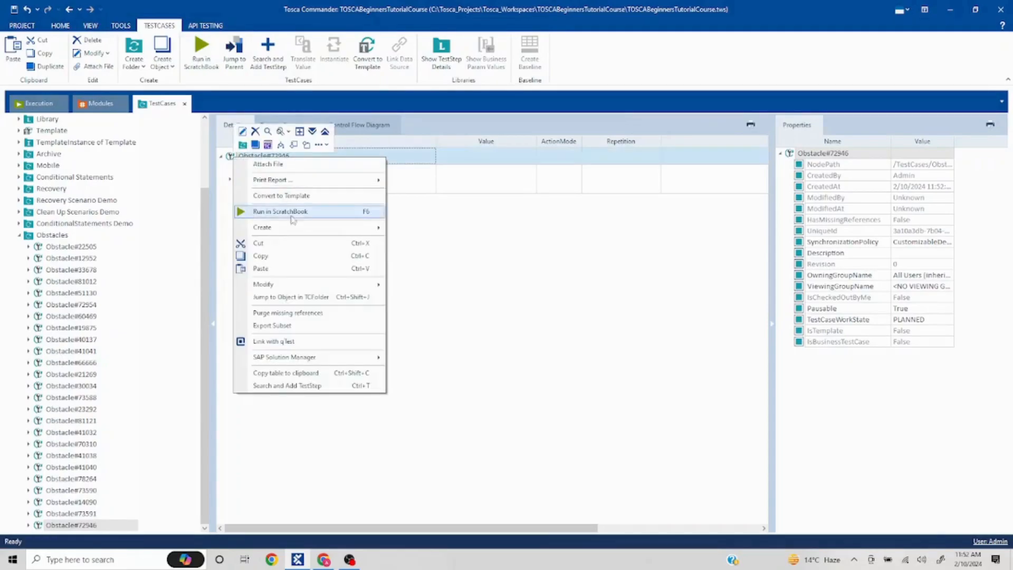
- Search test steps for 'xml' and add the Open/Create XML file step to the test case
click(287, 385)
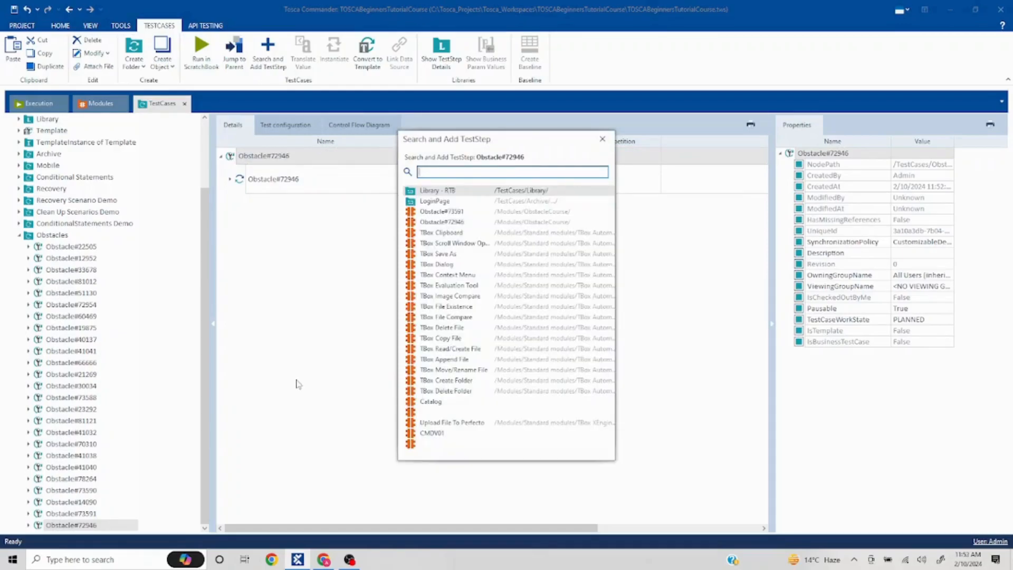
text(x)
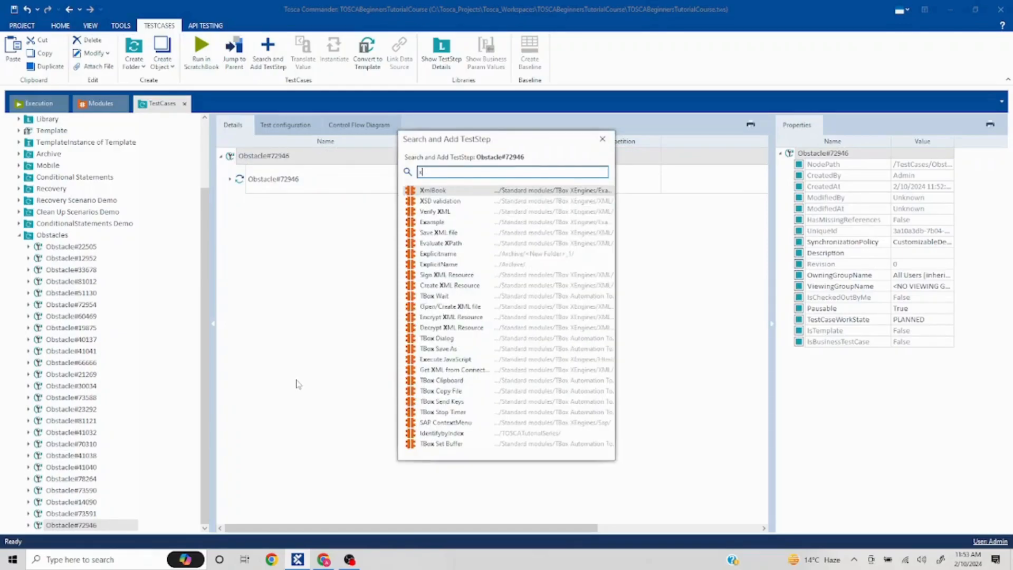
text(xml)
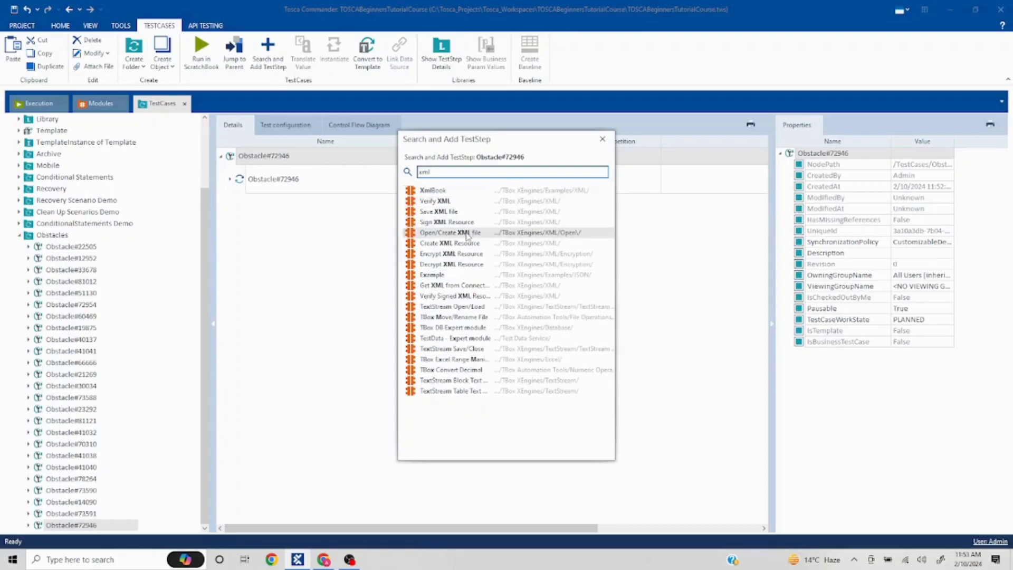
mouse_move(451, 232)
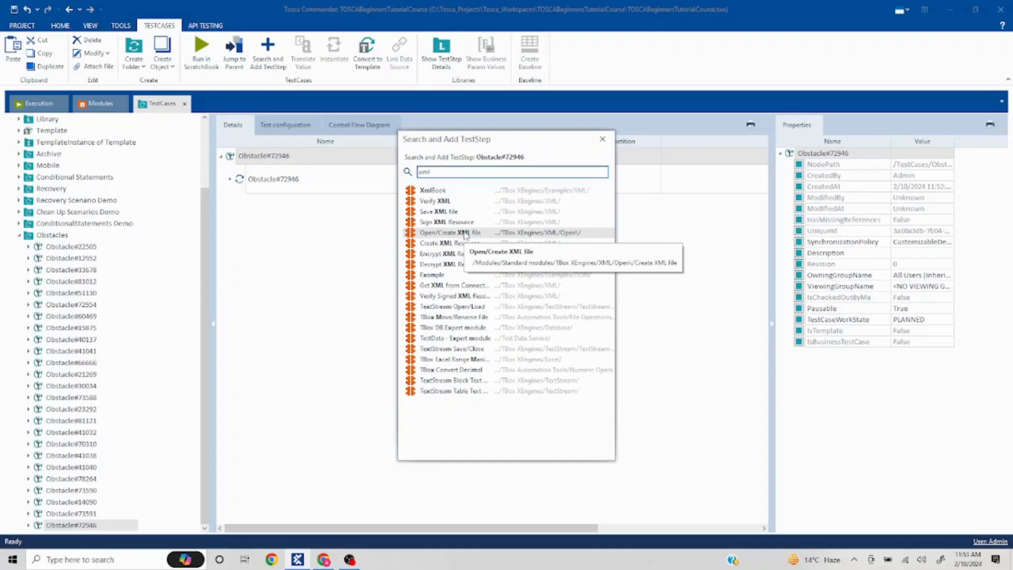
double_click(451, 232)
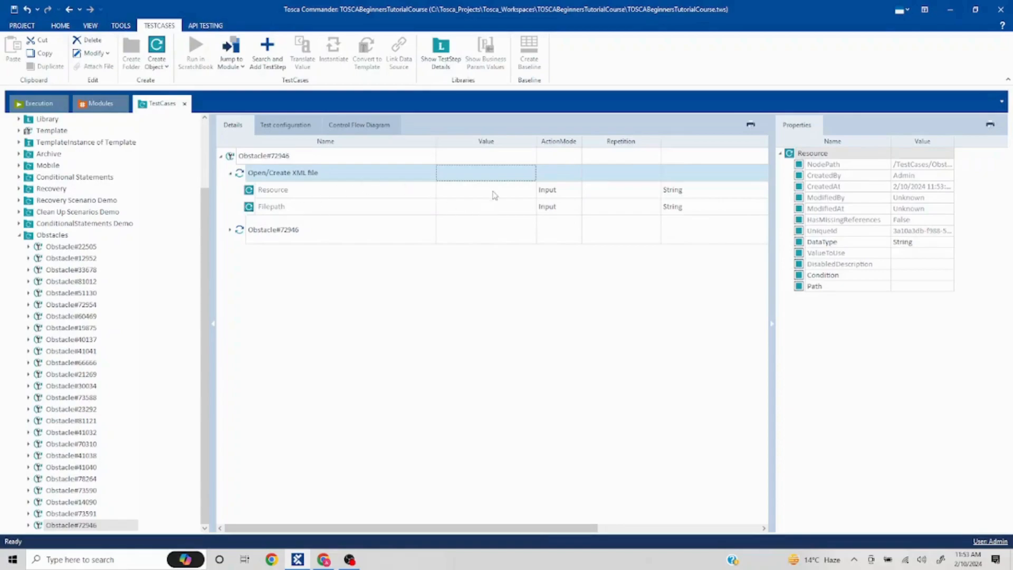
mouse_move(494, 211)
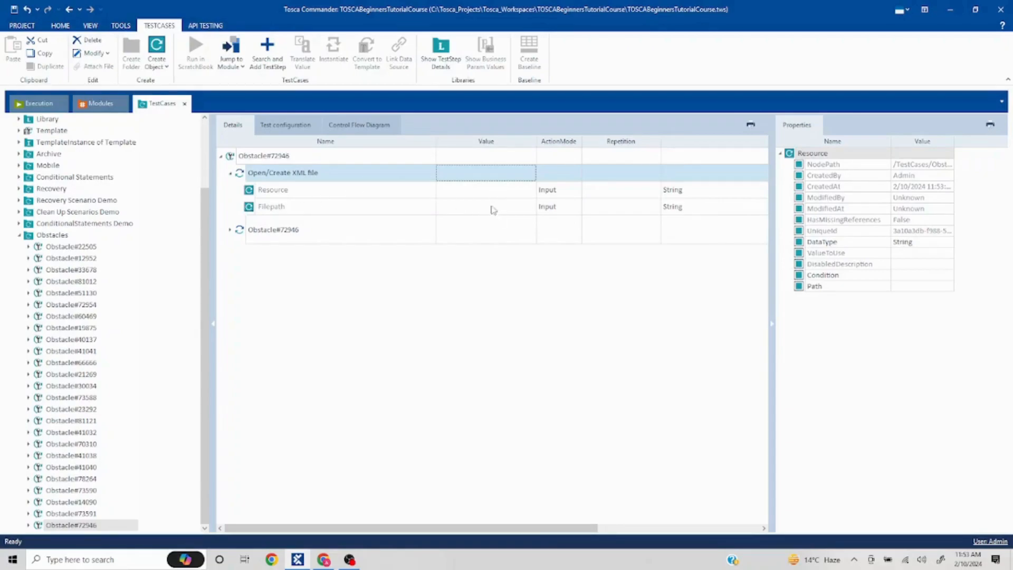
- Set Resource to Catalog and Filepath to C:\Users\abhis\Downloads\Catalog.xml on the XML file step
click(485, 188)
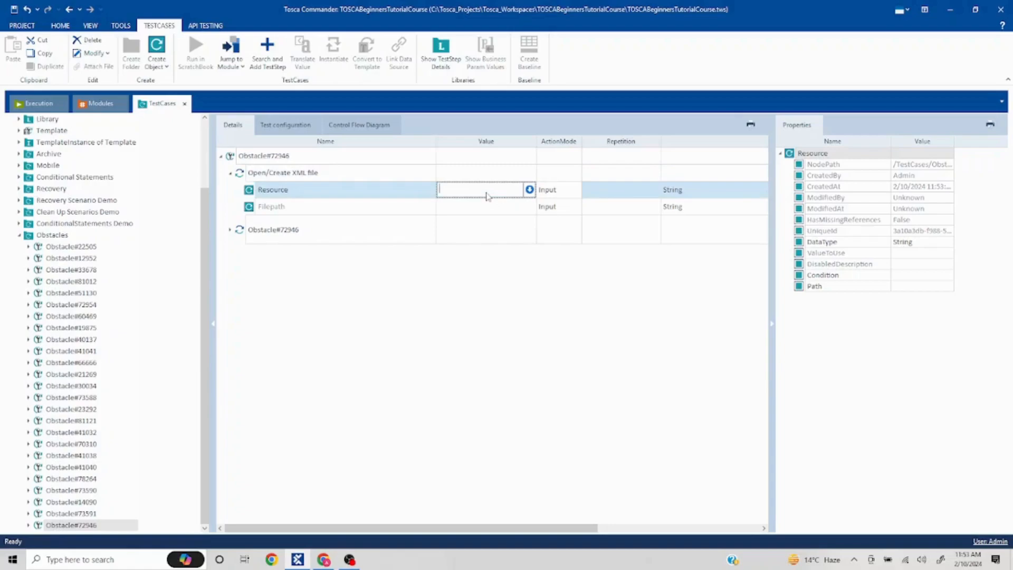
text(Catalog)
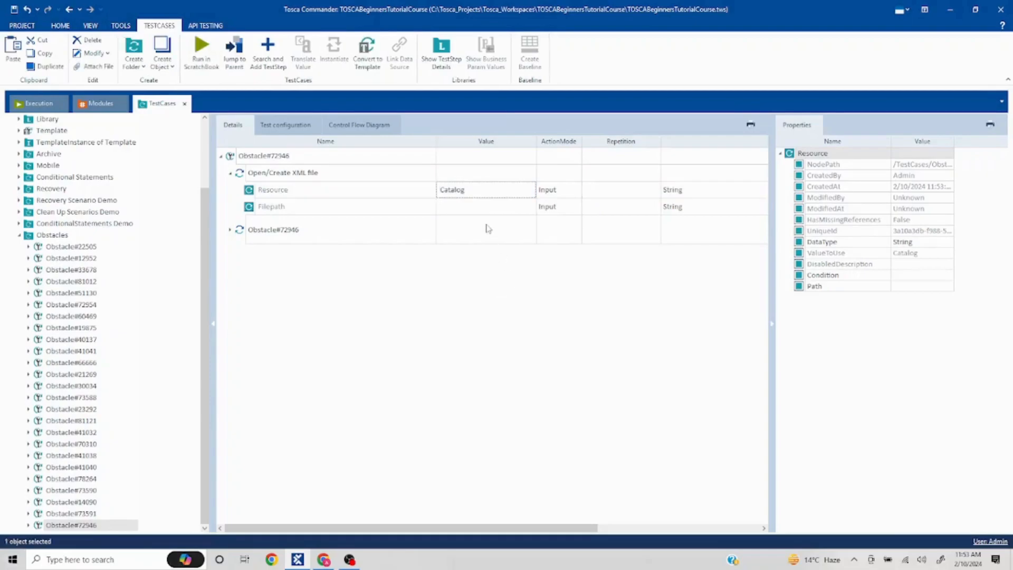
click(484, 205)
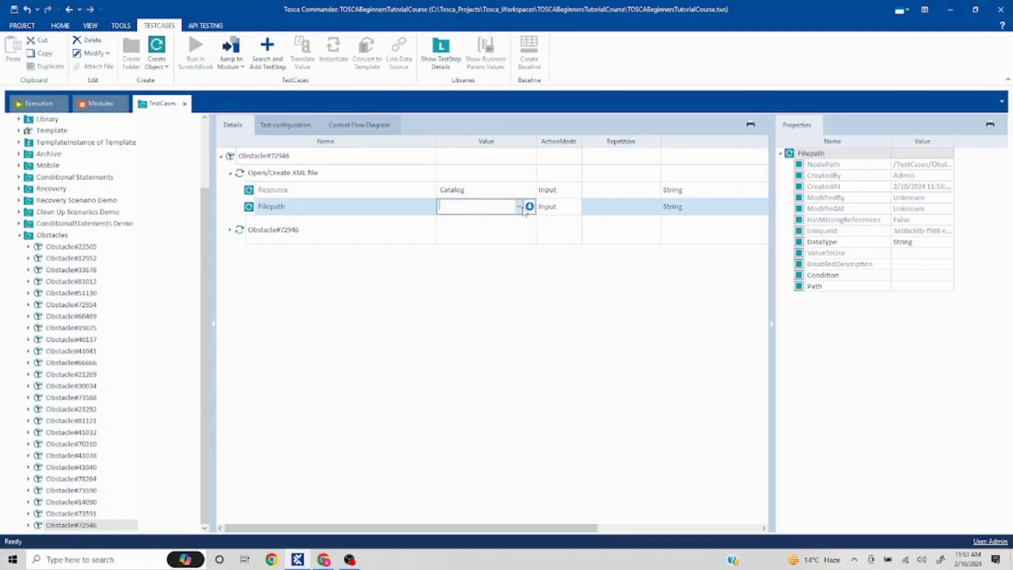
click(528, 205)
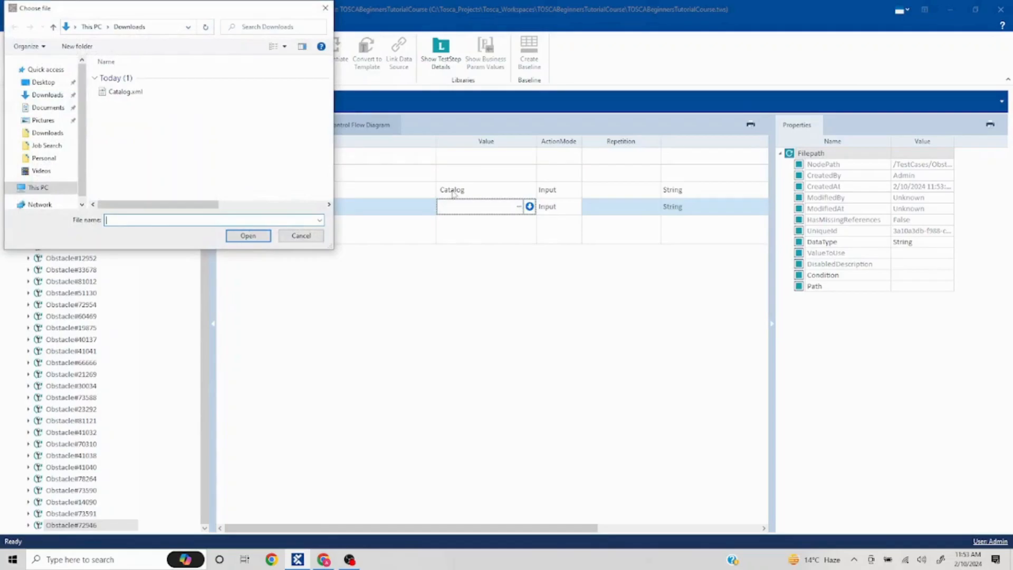
click(125, 91)
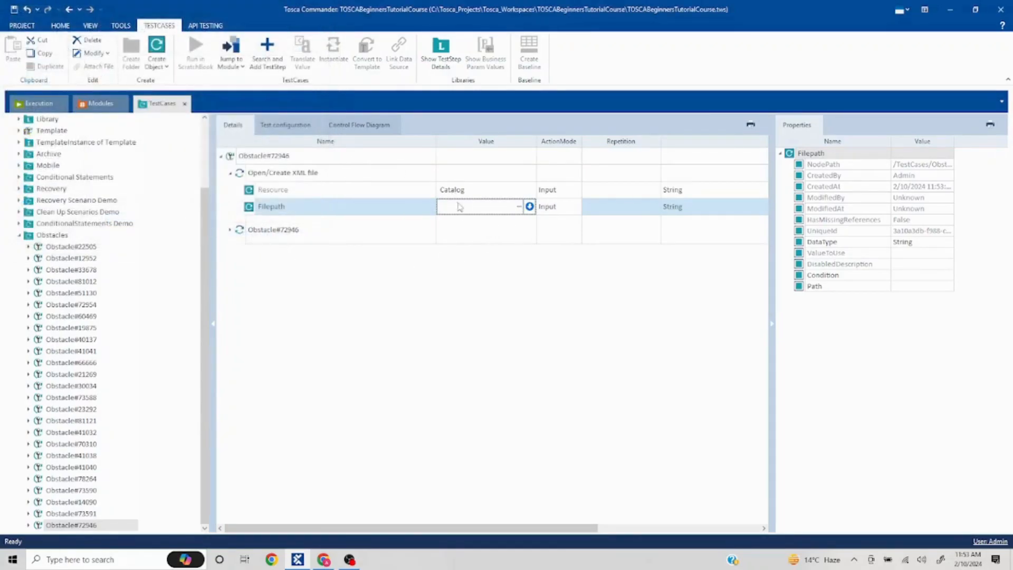
text(C:\Users\abhis\Downloads\Catalog.xml)
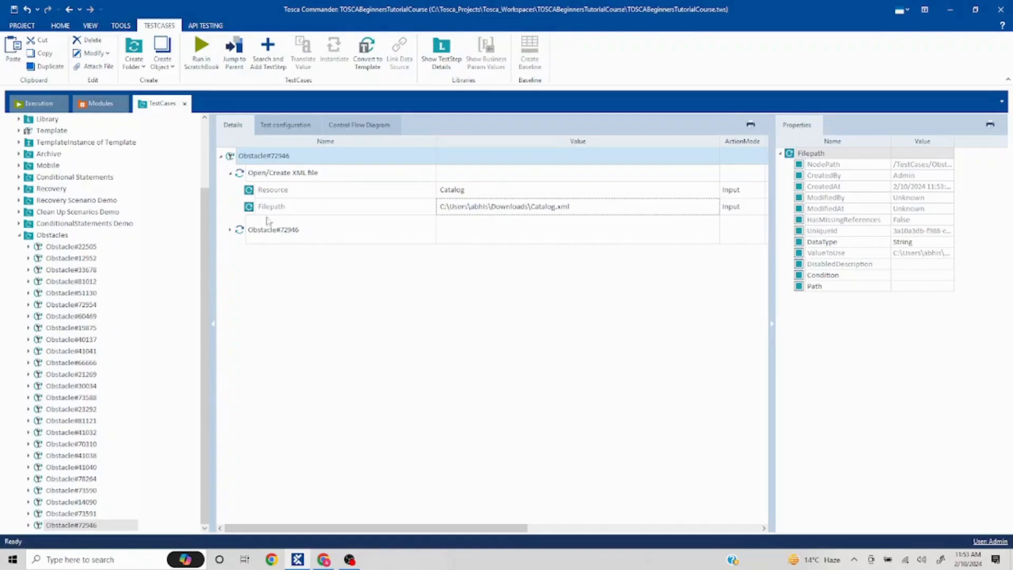
mouse_move(395, 171)
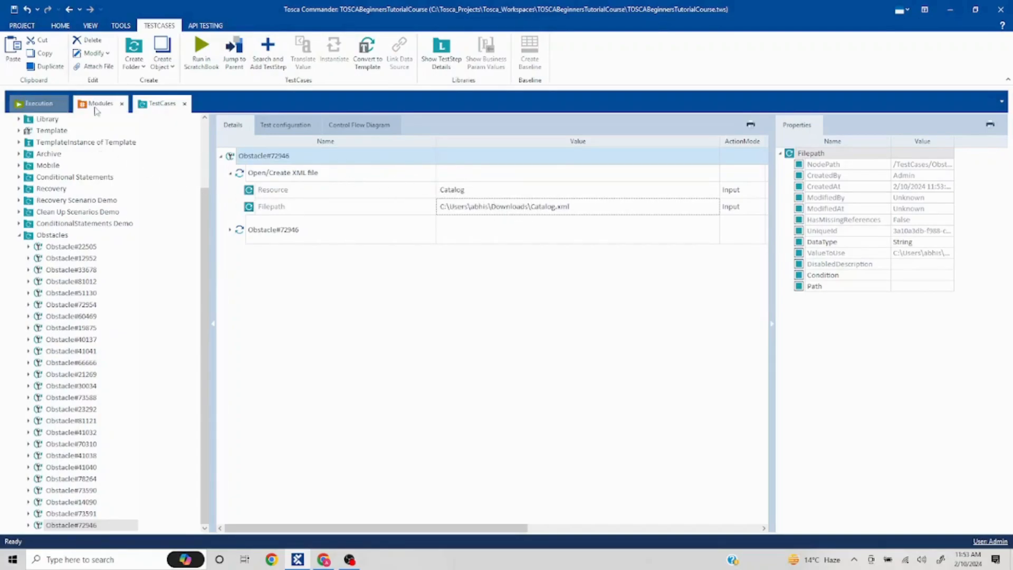
- File-scan Catalog.xml from Downloads into a new Catalog Request module in the ObstacleCourse folder
click(99, 103)
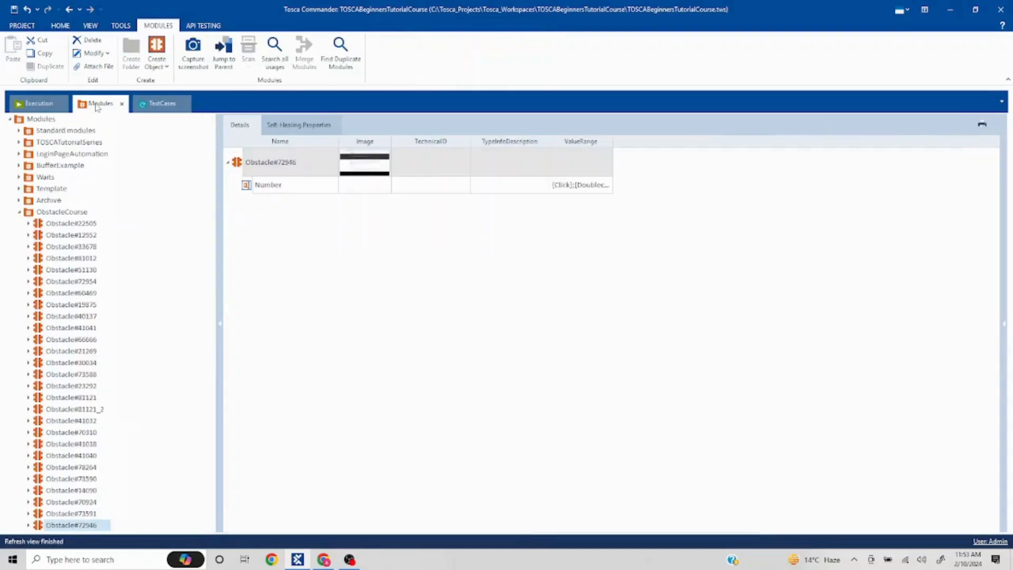
click(61, 212)
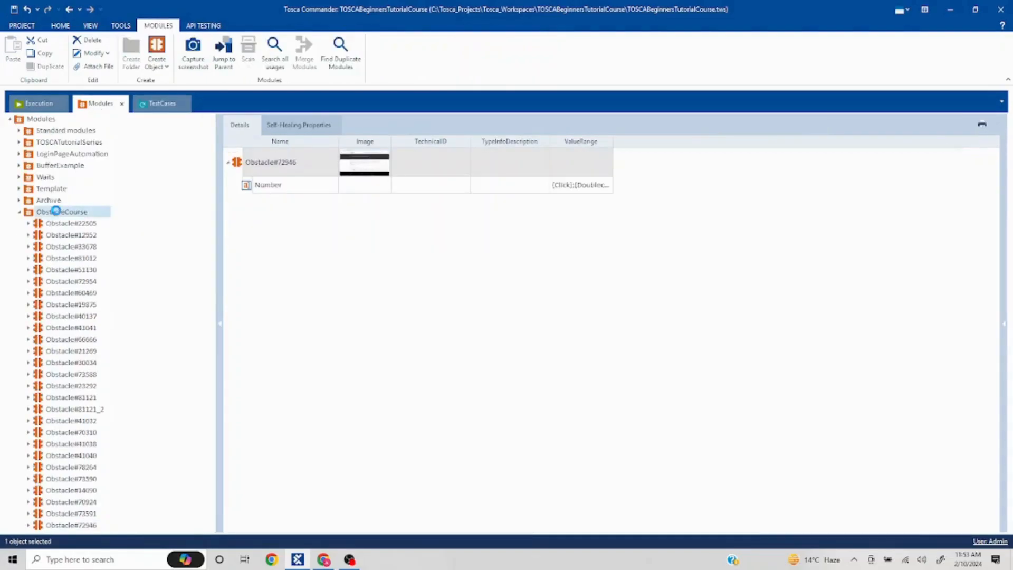
click(61, 211)
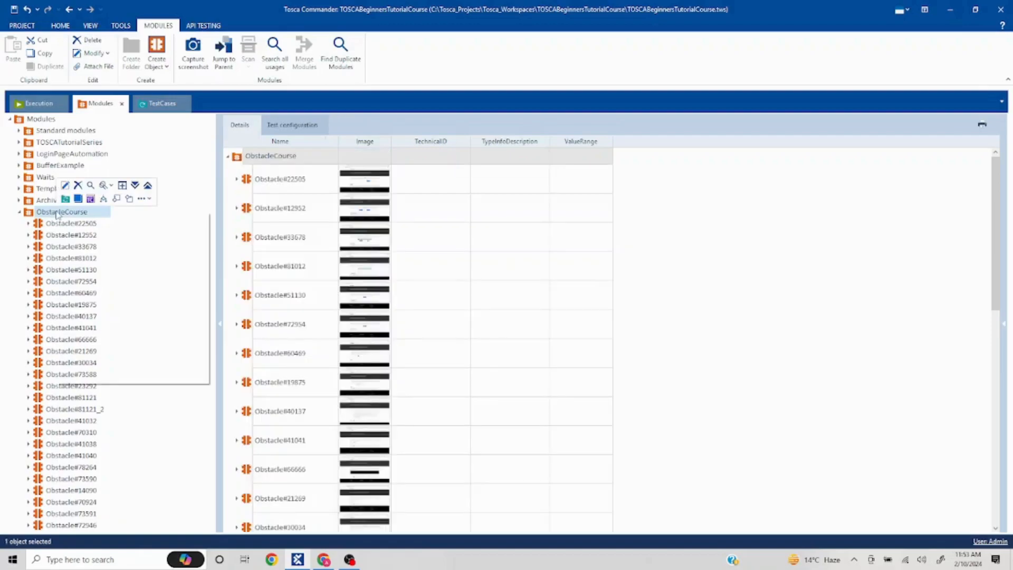
right_click(62, 212)
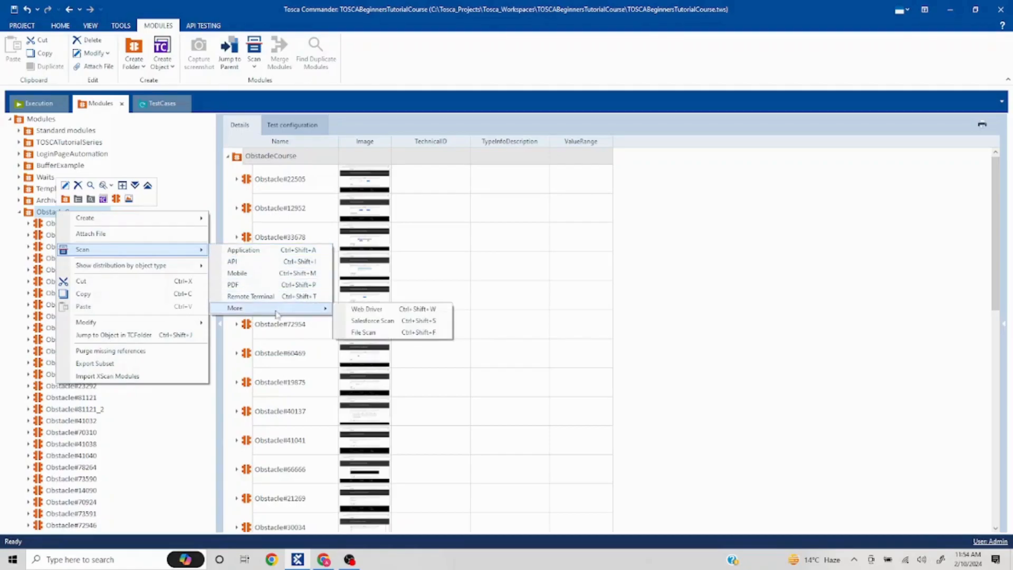
mouse_move(362, 333)
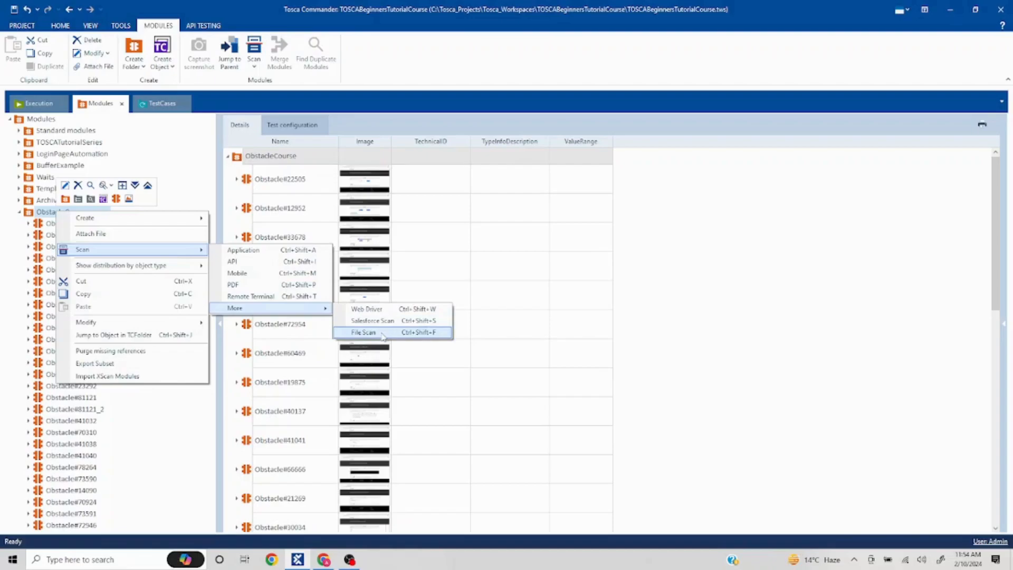
click(364, 332)
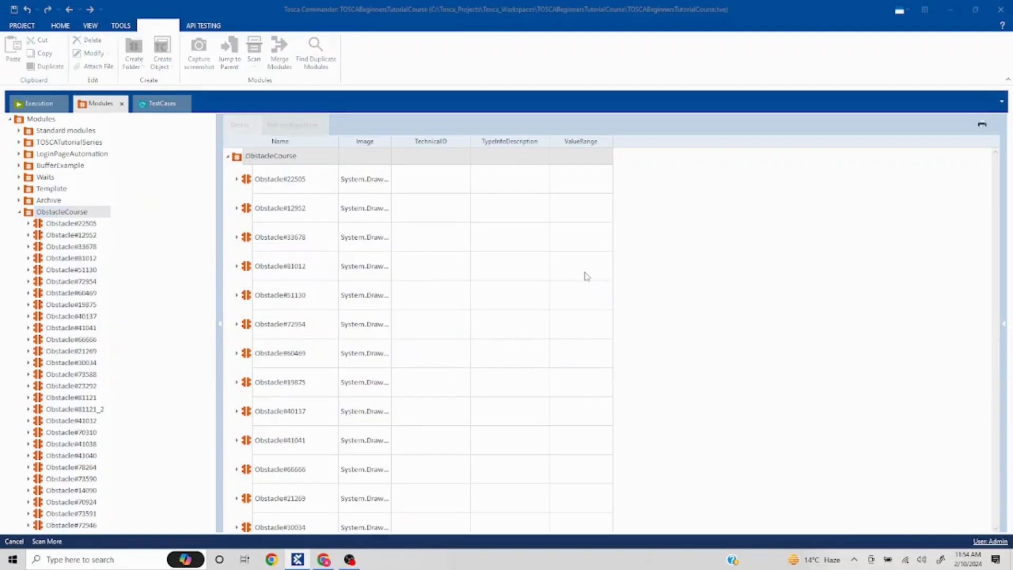
click(254, 52)
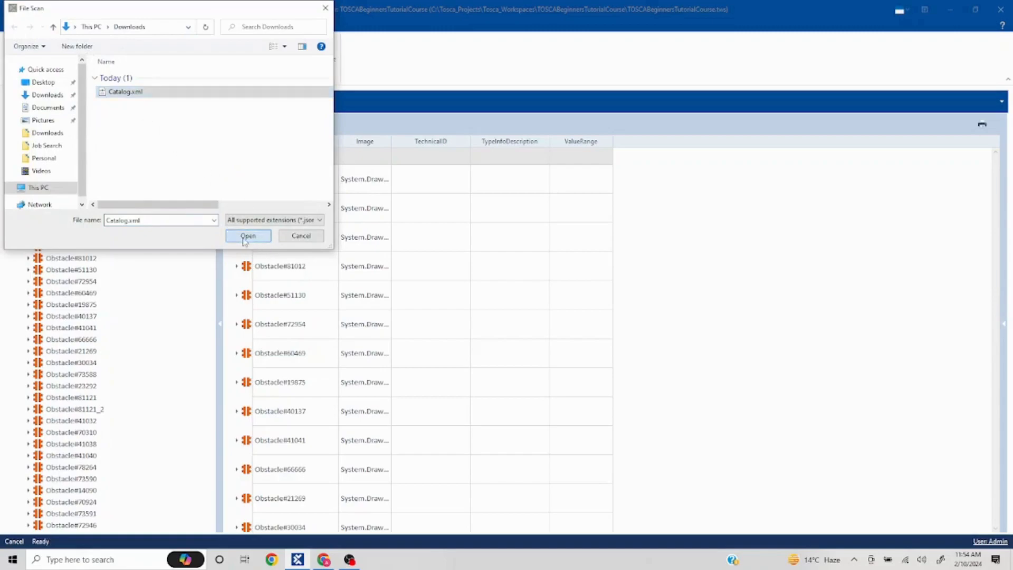
click(248, 235)
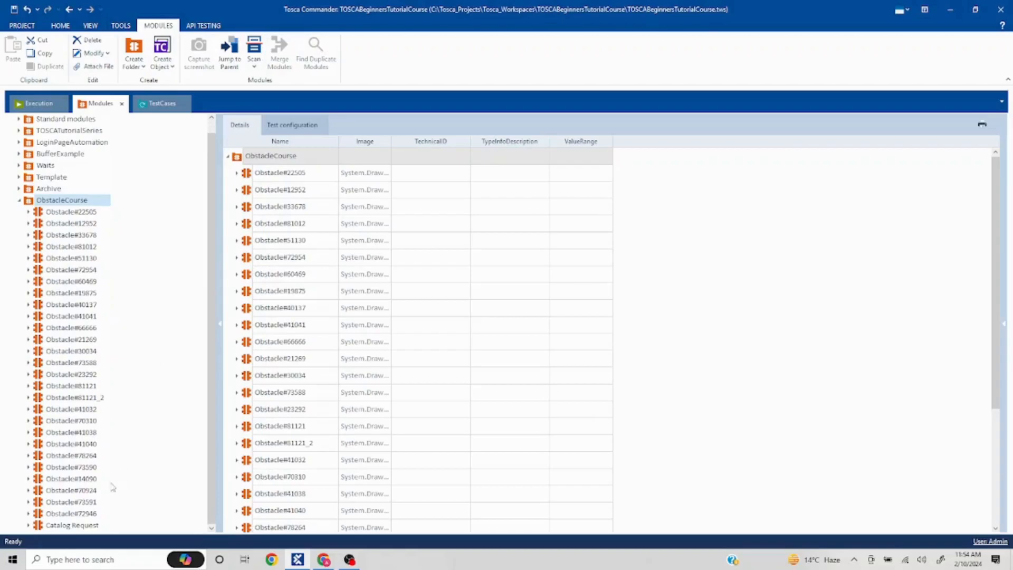
- Review the Catalog Request module's catalog element with its id, prefix, number and genre fields
click(72, 524)
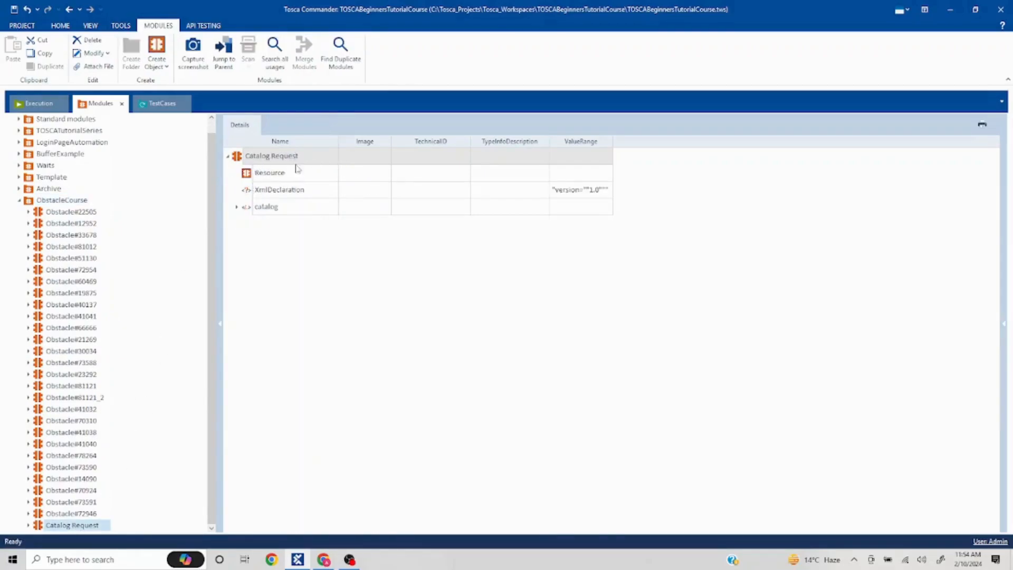
click(271, 156)
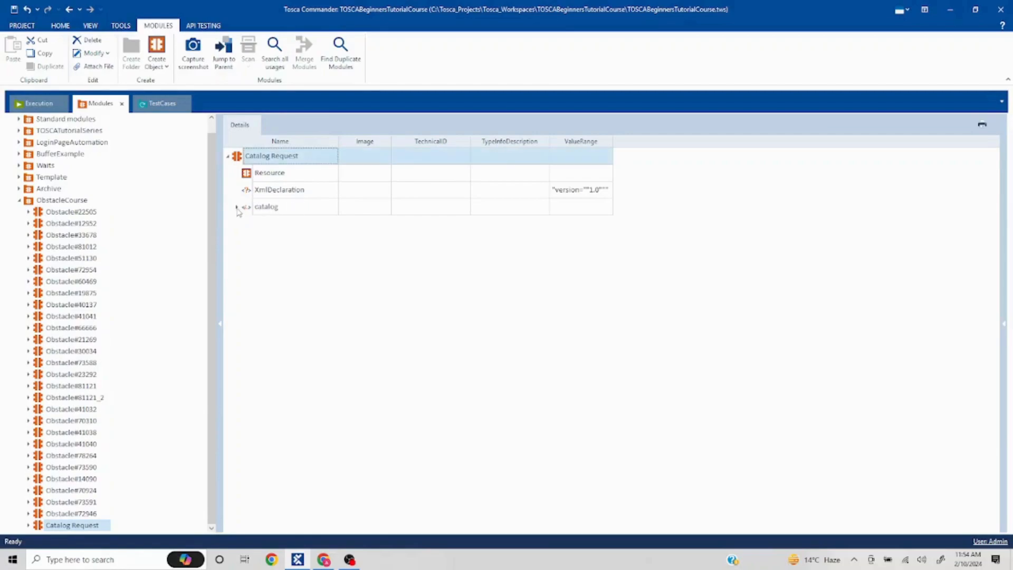
click(237, 205)
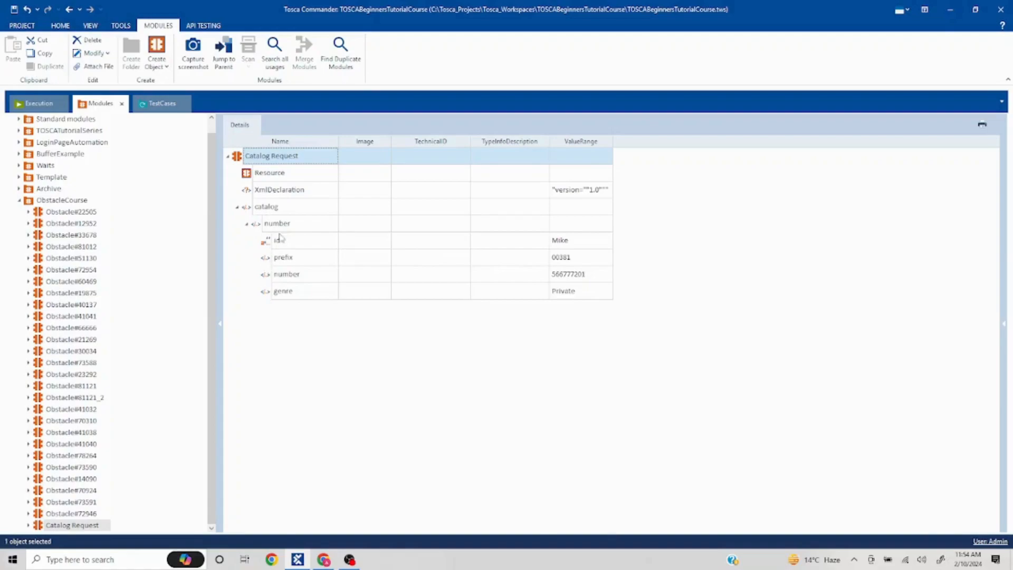
mouse_move(289, 326)
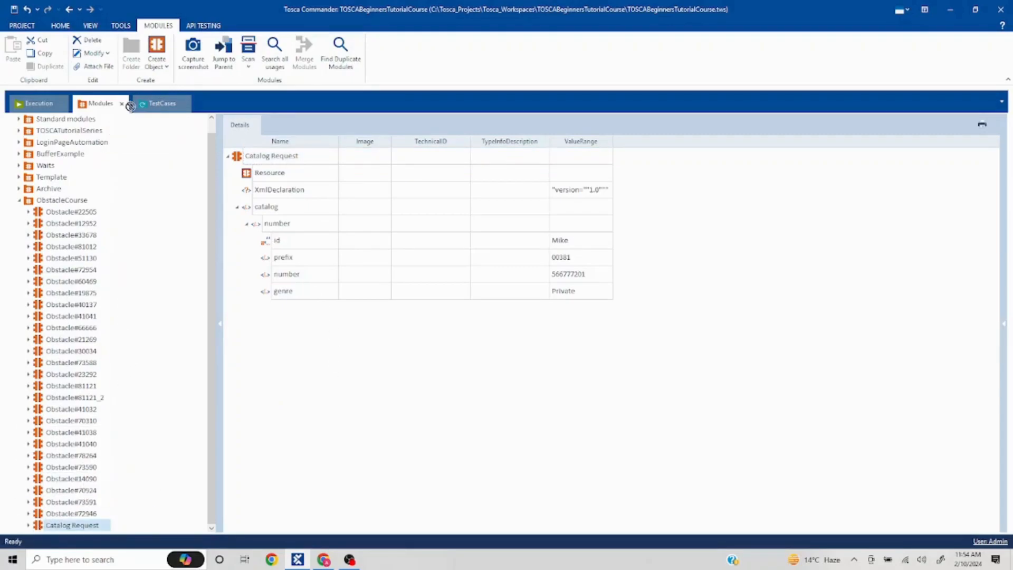
click(161, 103)
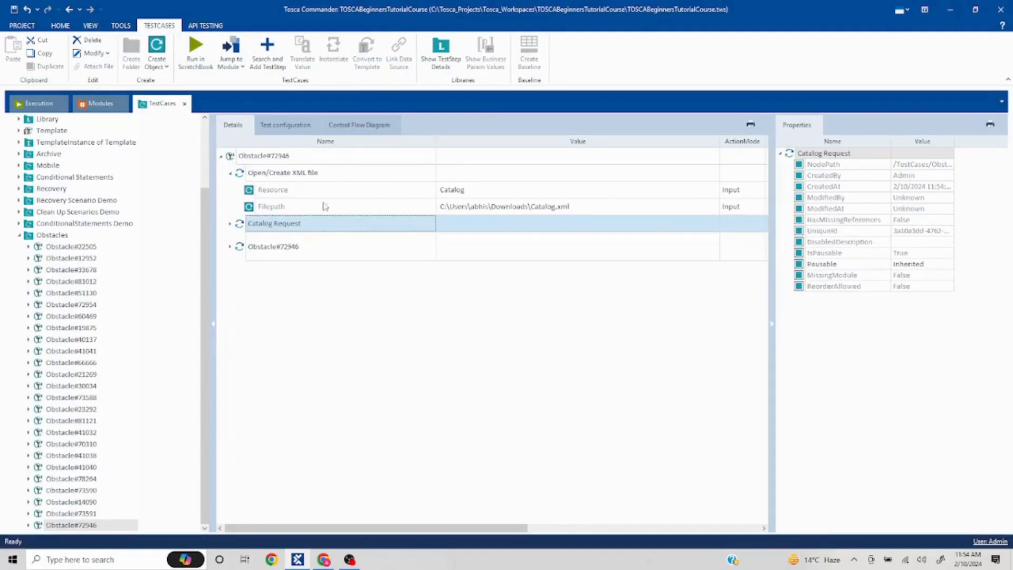
- Expand the Catalog Request step down to the number element's id, prefix, number and genre fields
click(230, 223)
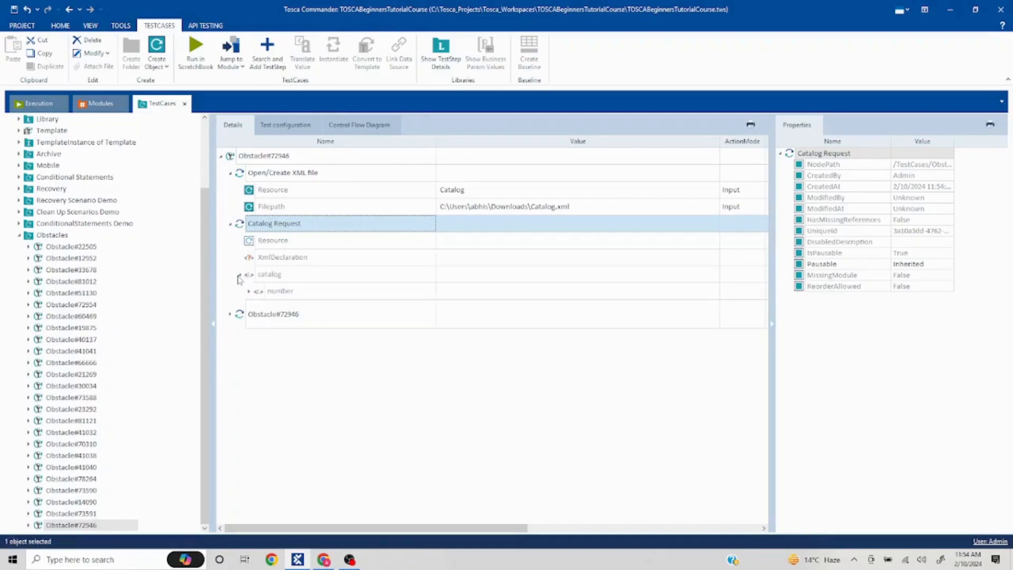
click(249, 291)
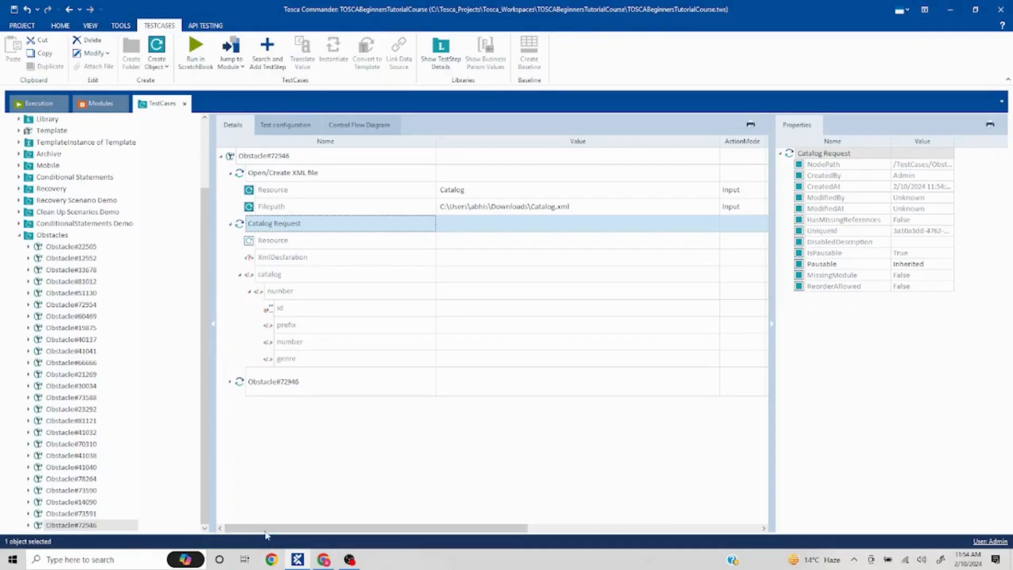
mouse_move(436, 317)
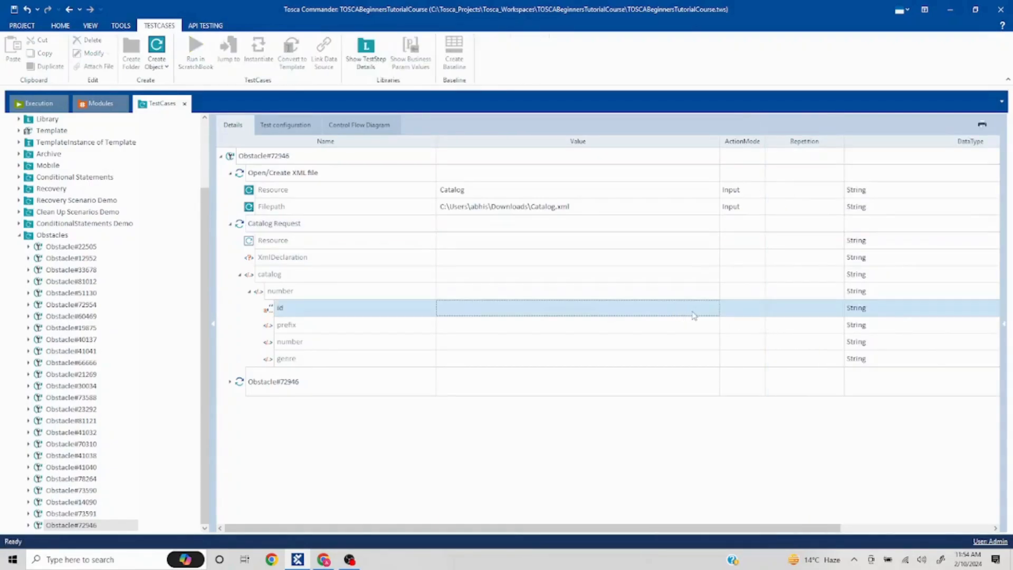
- Make the id field a Constraint with value Sue to pick her catalog entry
click(575, 307)
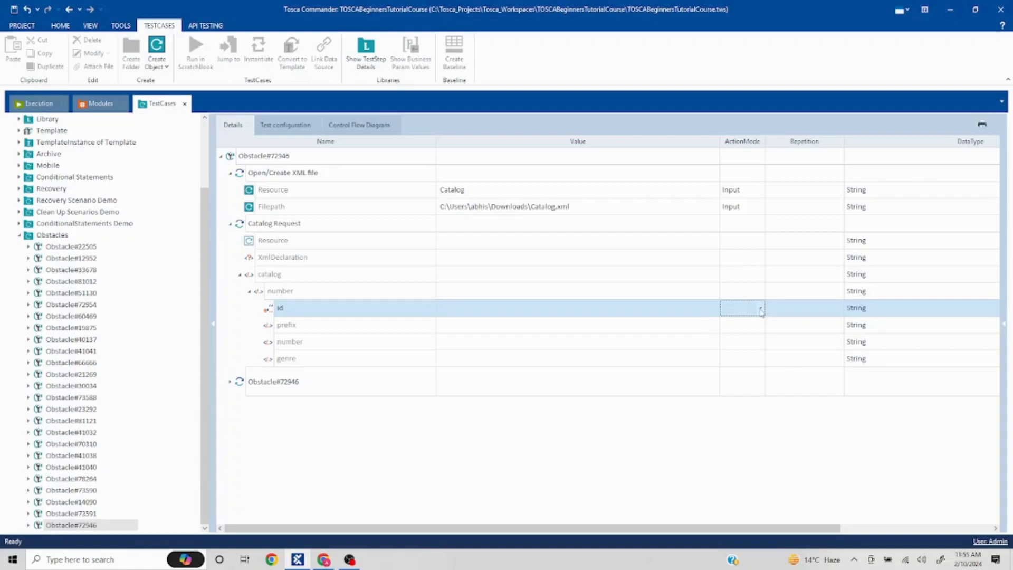
click(761, 307)
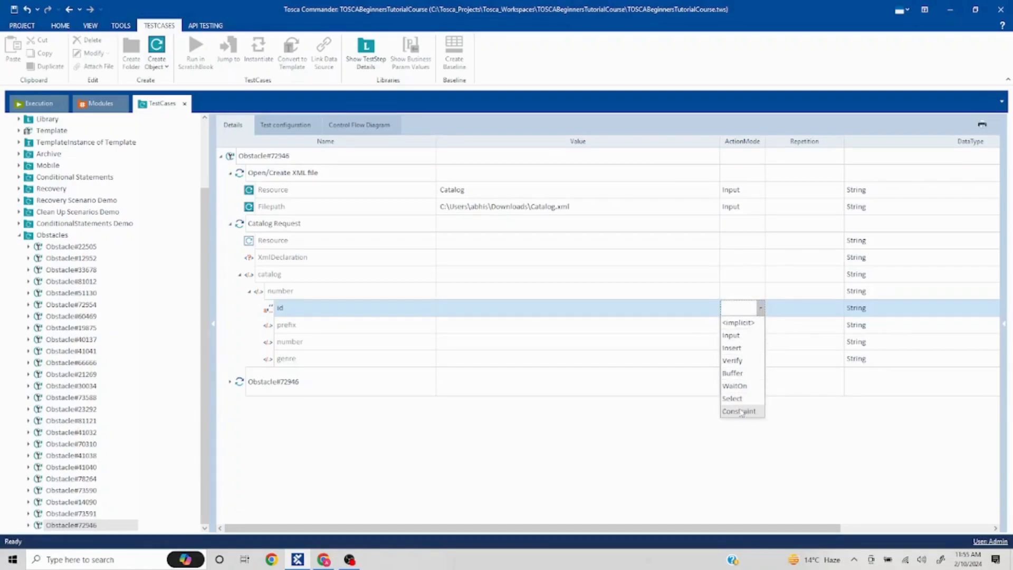
click(738, 410)
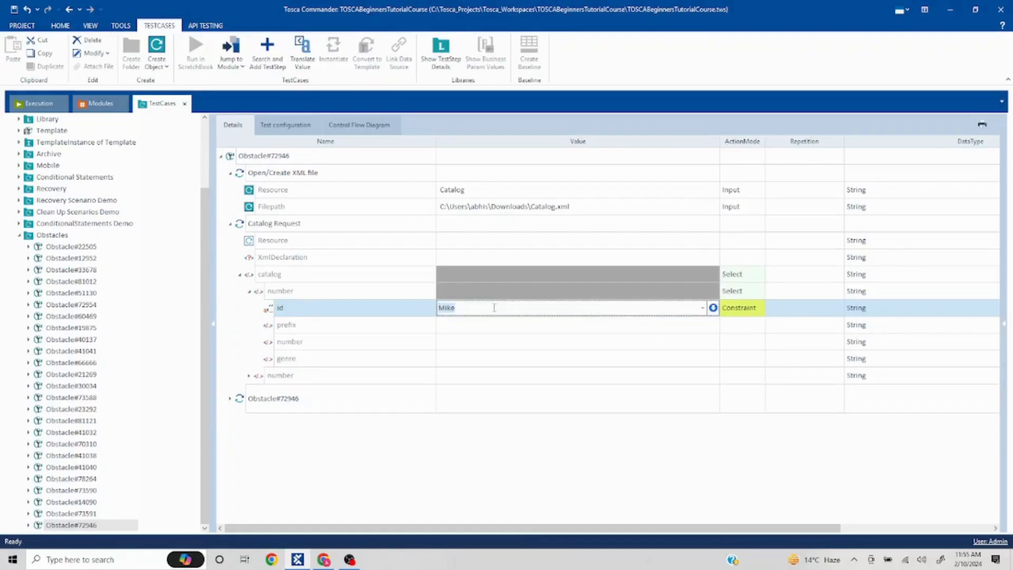
text(Sue)
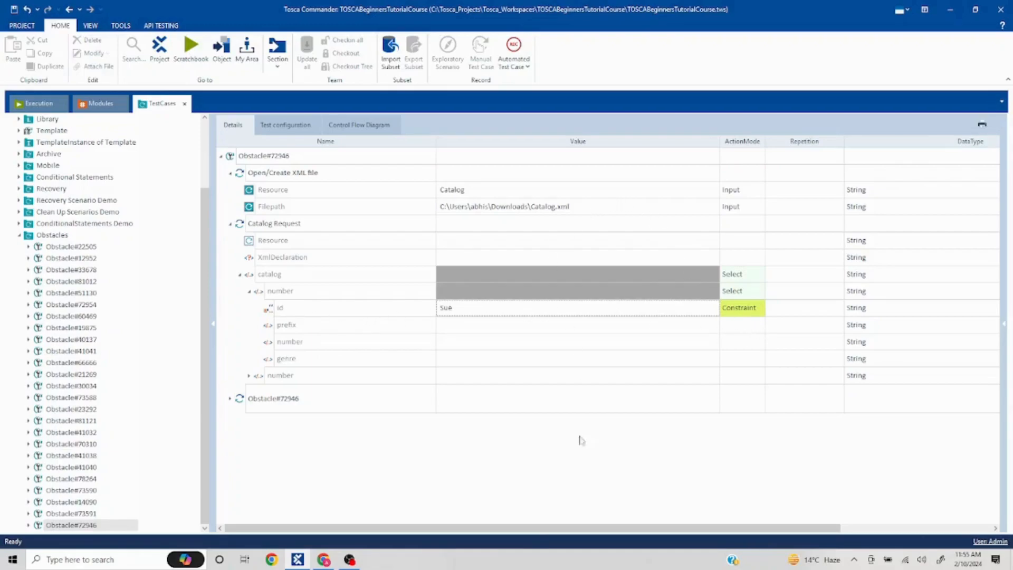
mouse_move(752, 324)
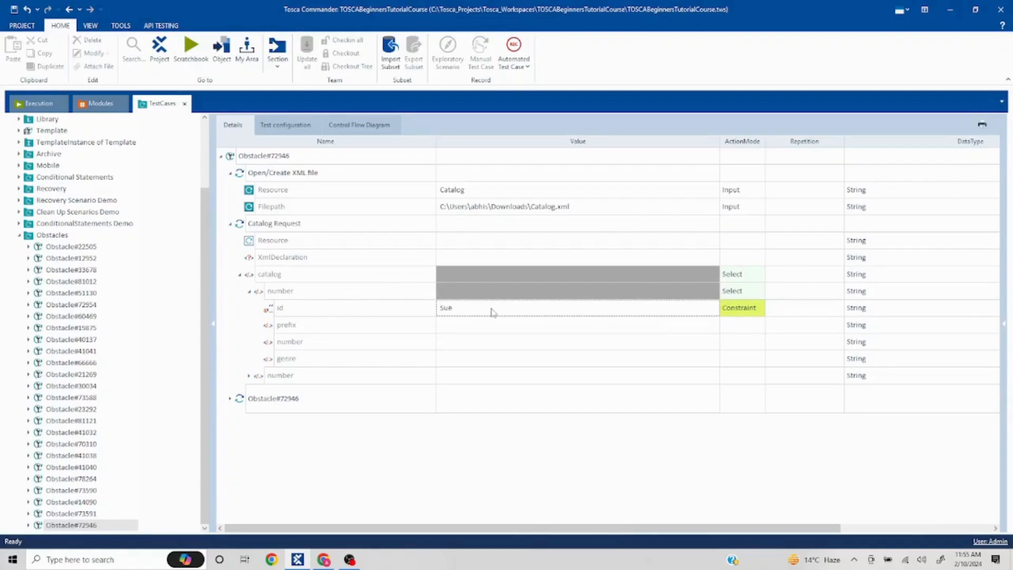
mouse_move(724, 326)
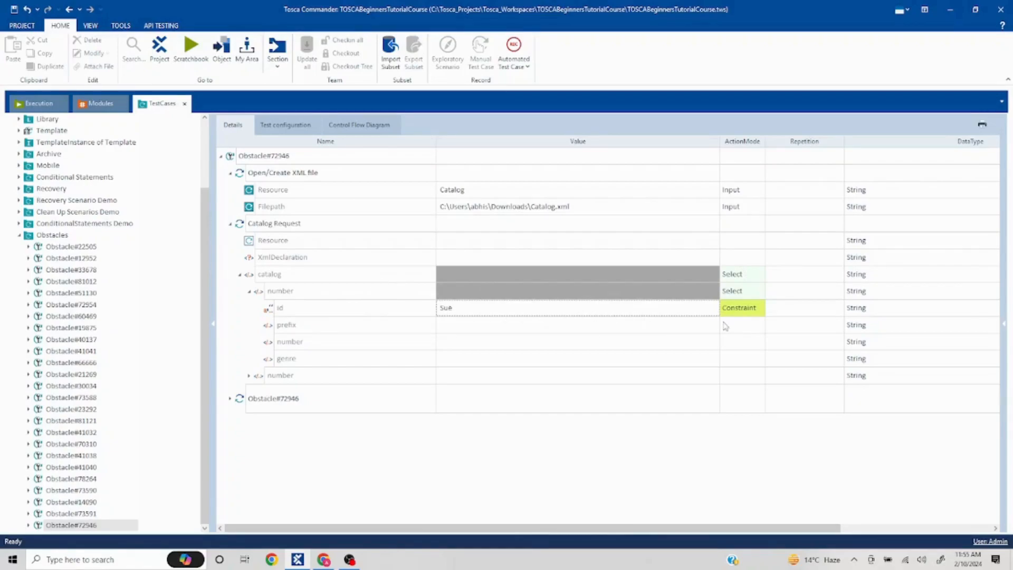
- Buffer the prefix element as pre and the number element as num
click(286, 324)
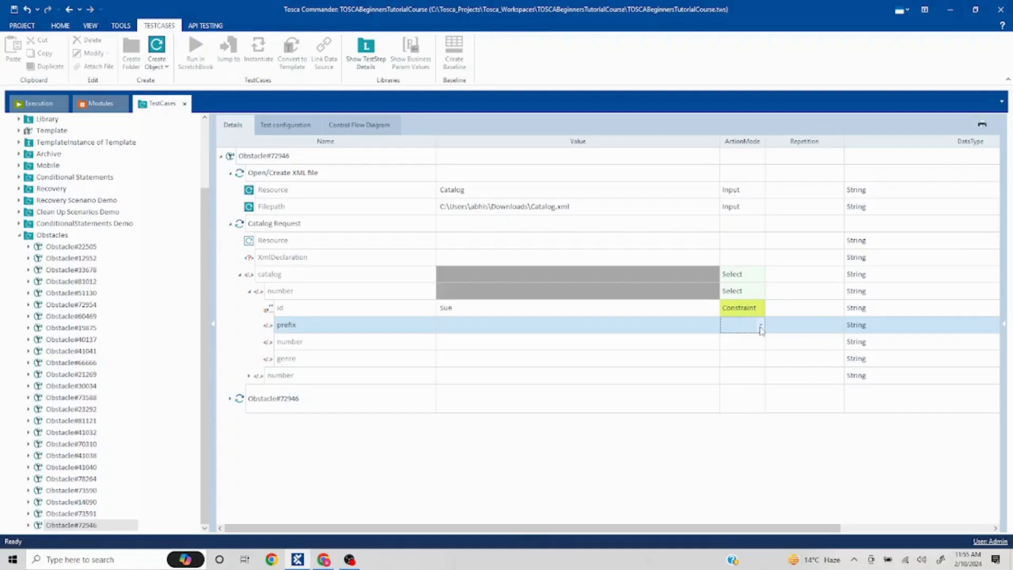
click(761, 324)
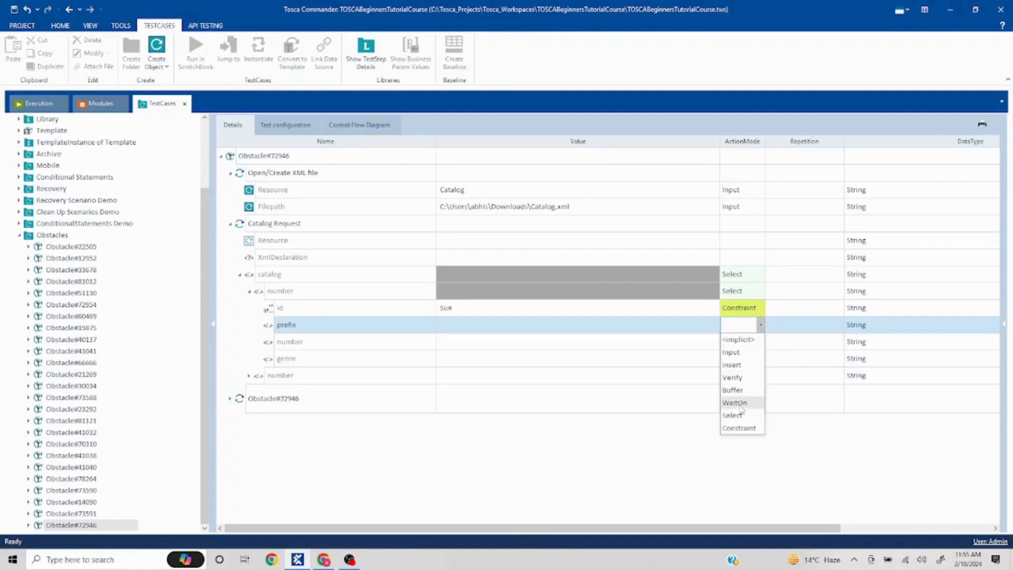
click(733, 389)
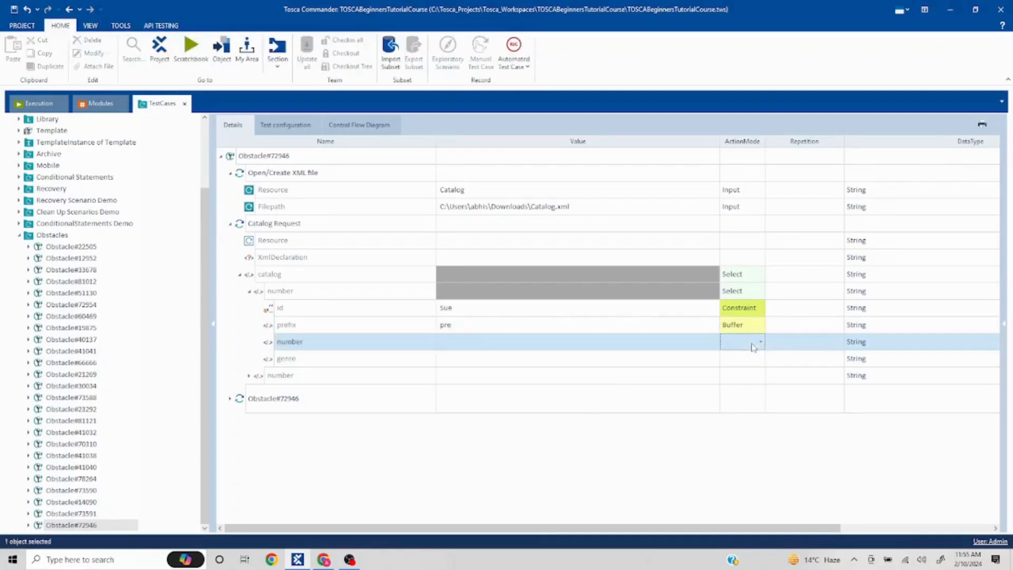
click(760, 341)
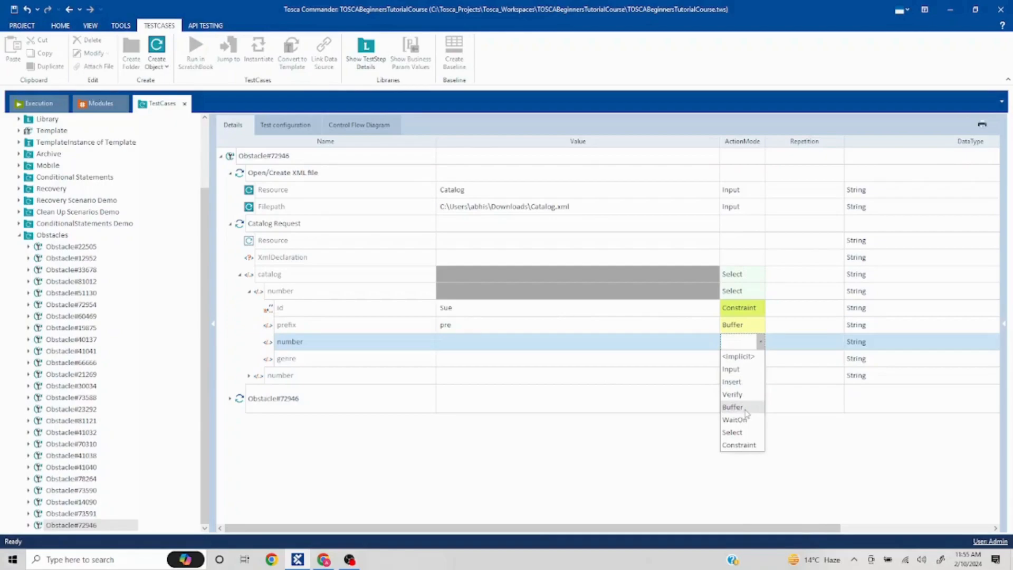
click(733, 407)
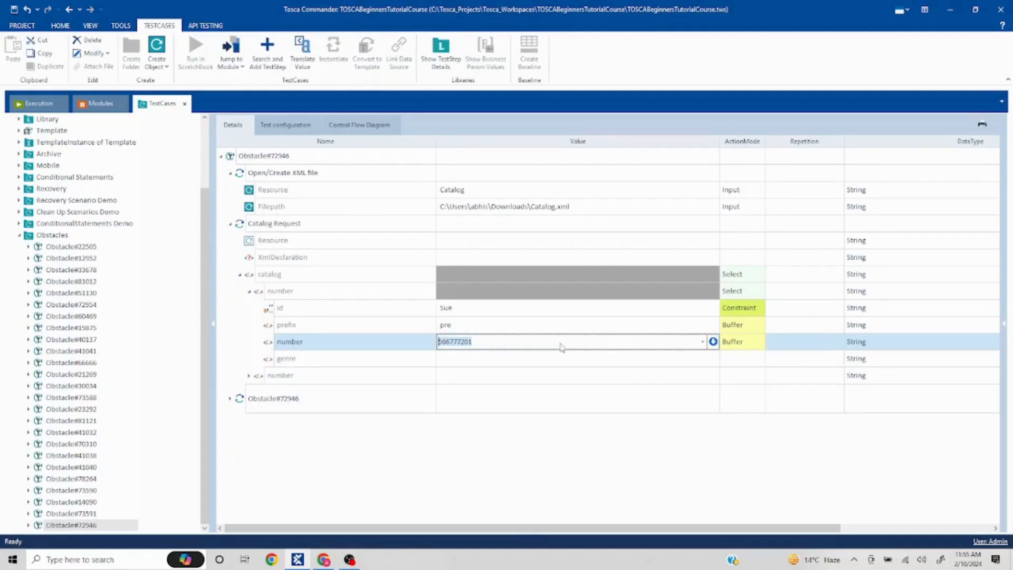
text(num)
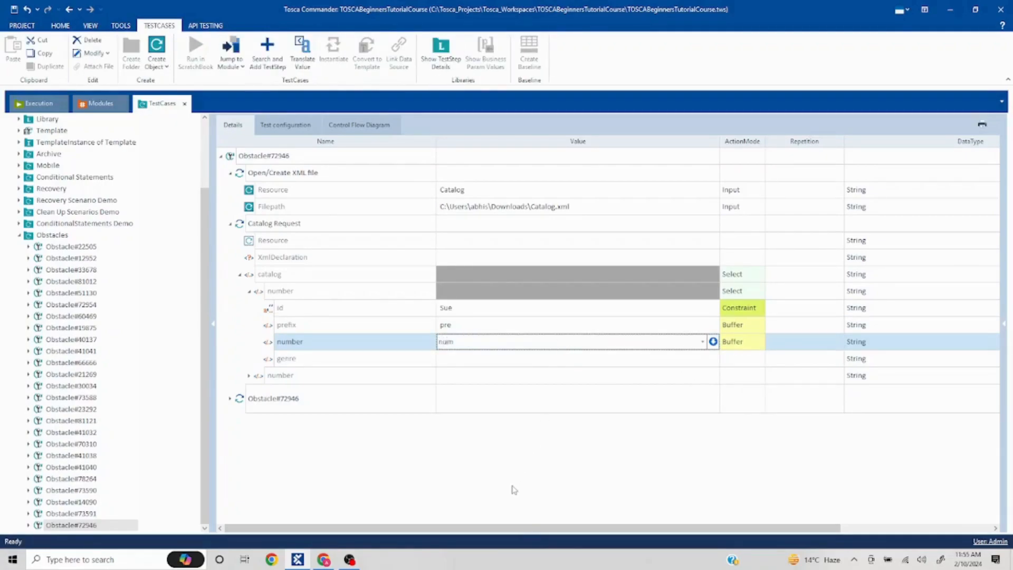
click(59, 25)
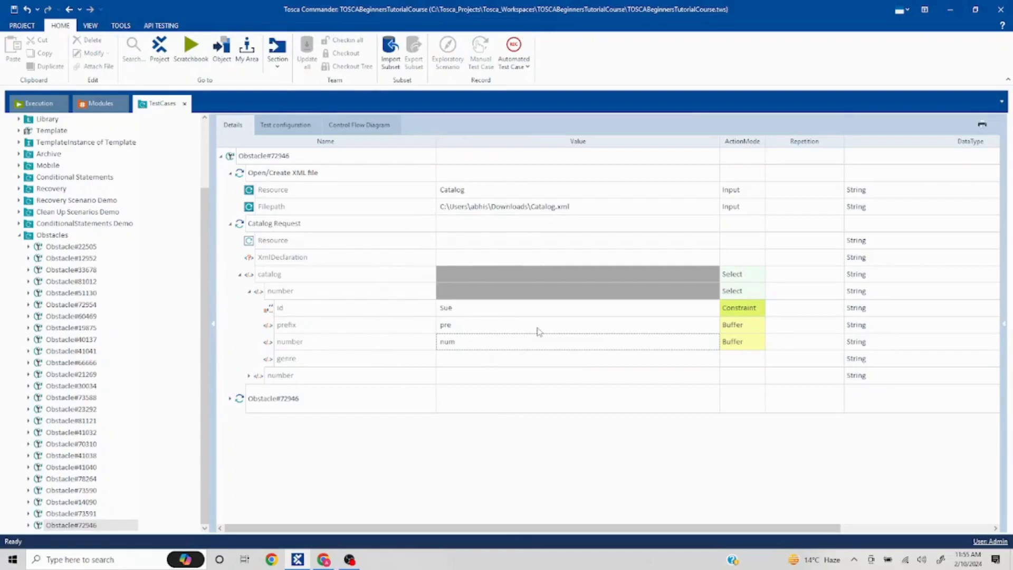
mouse_move(450, 355)
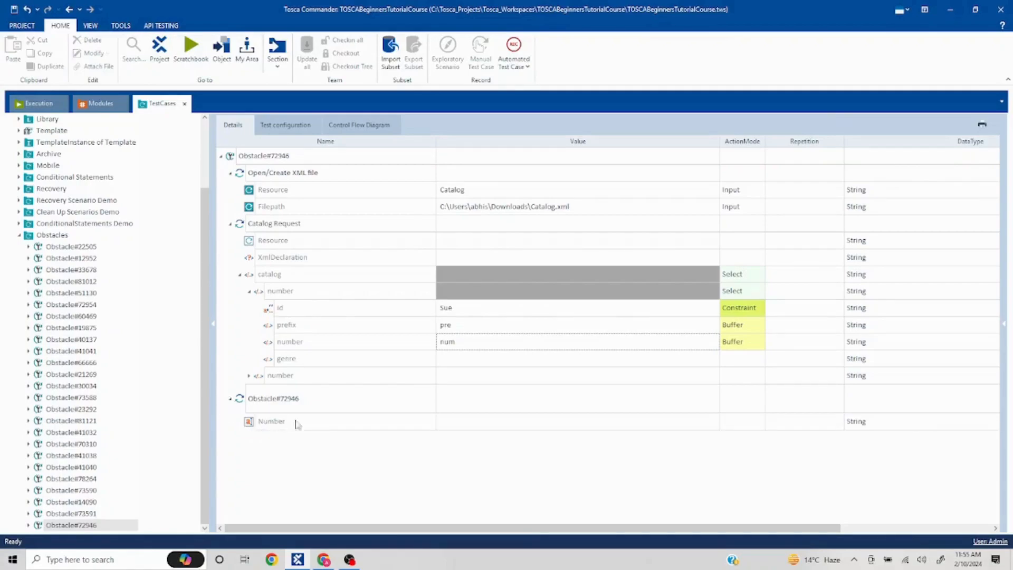
- Set the obstacle's Number value to {B[pre]}{B[num]} so the buffered prefix and number are combined
click(271, 421)
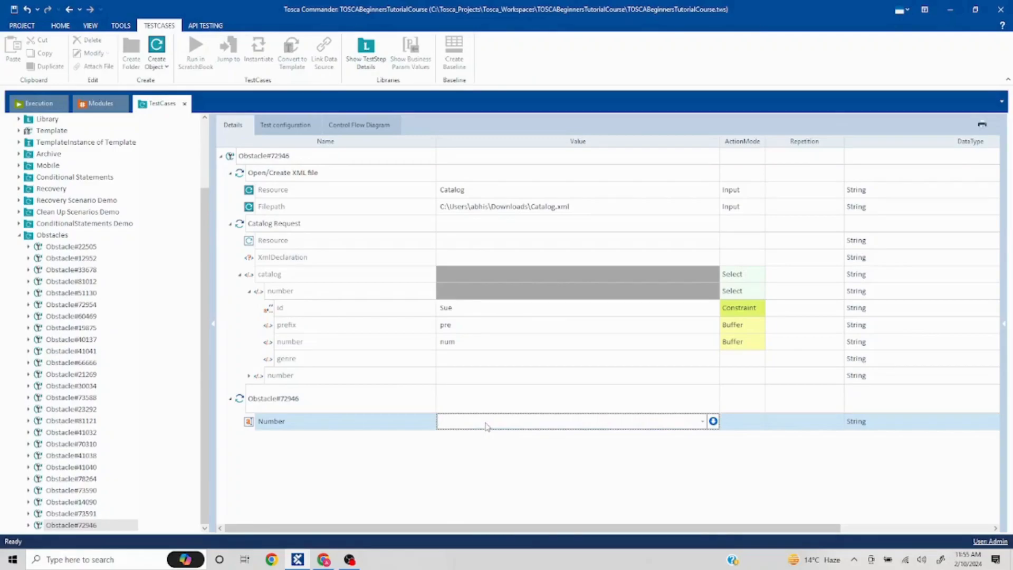
text({Click})
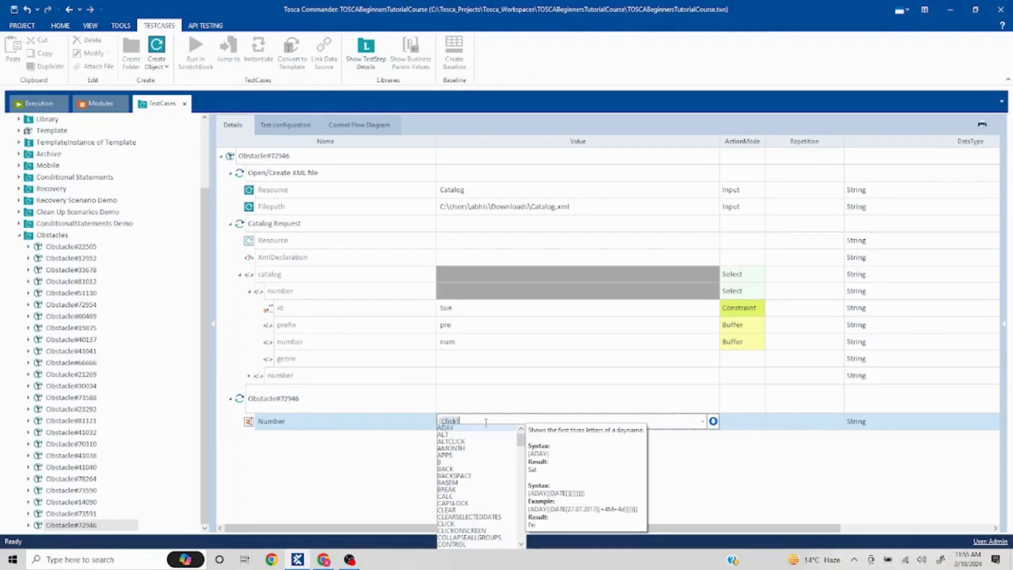
text([B)
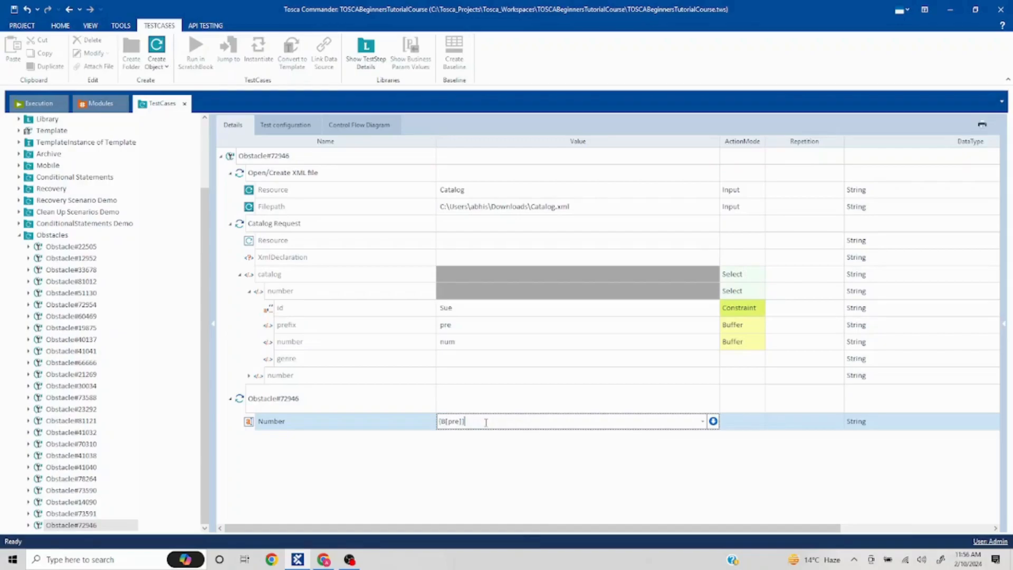
text([B[)
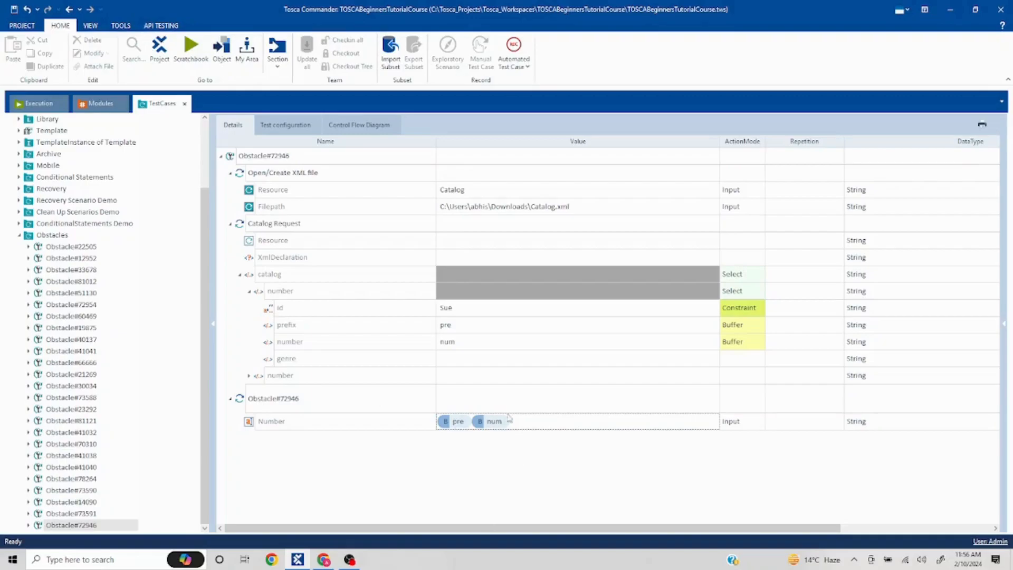
mouse_move(350, 226)
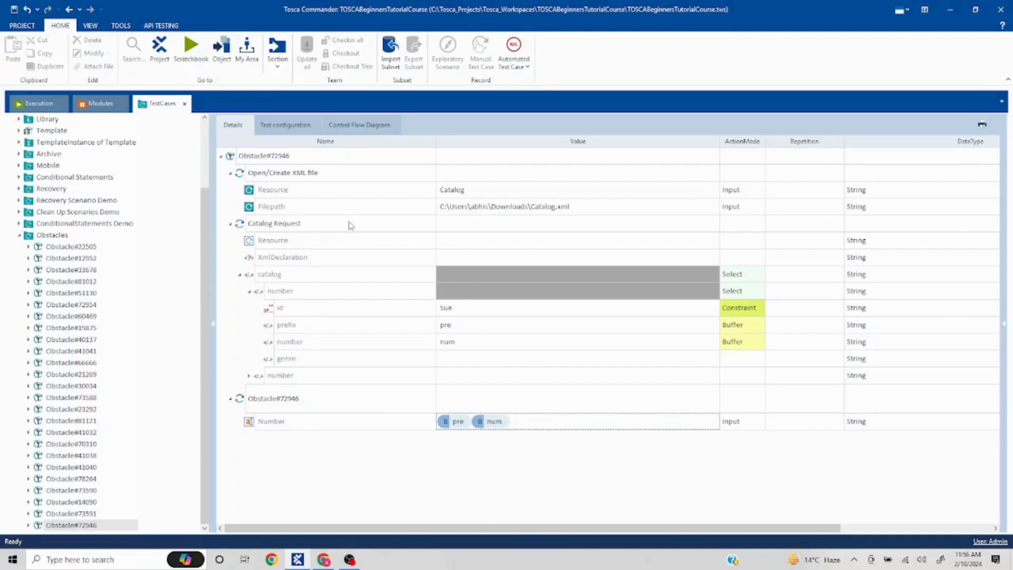
mouse_move(739, 319)
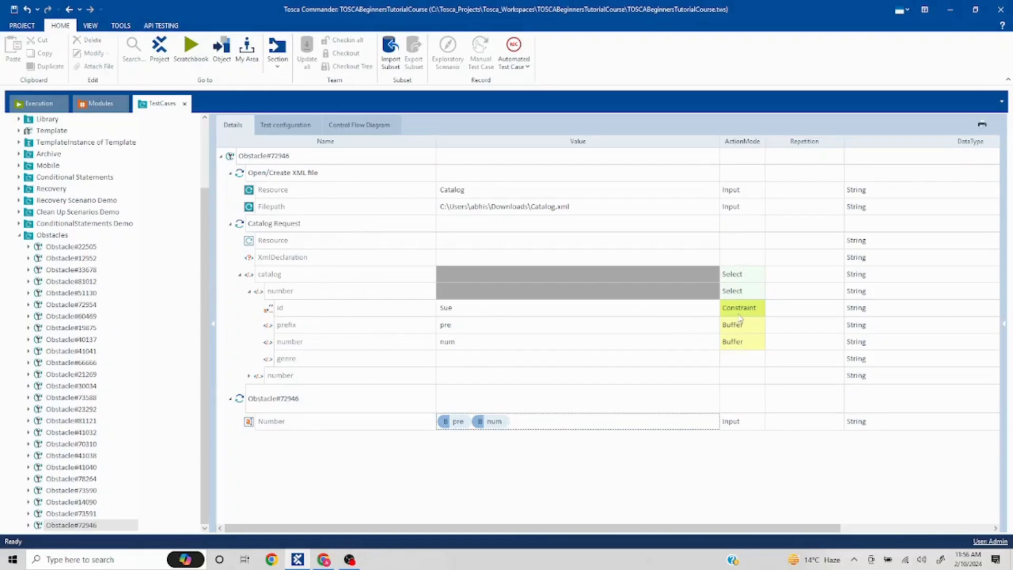
mouse_move(484, 298)
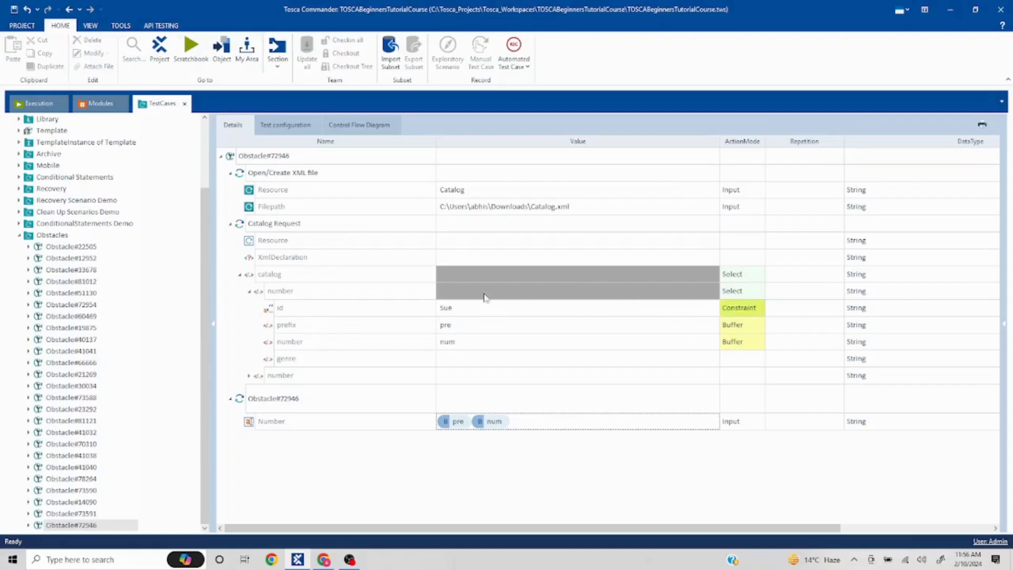
mouse_move(513, 349)
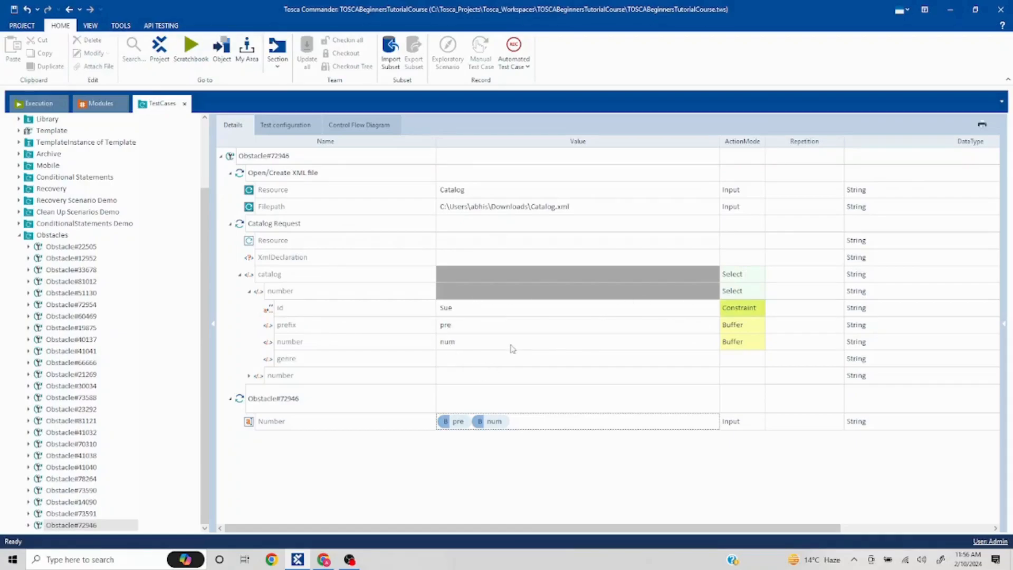
mouse_move(560, 327)
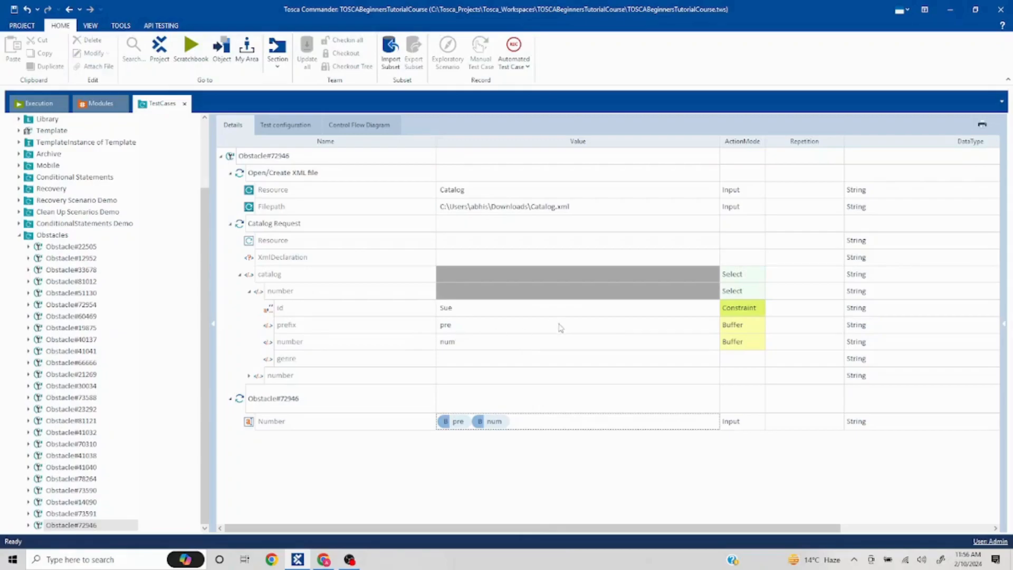
mouse_move(436, 337)
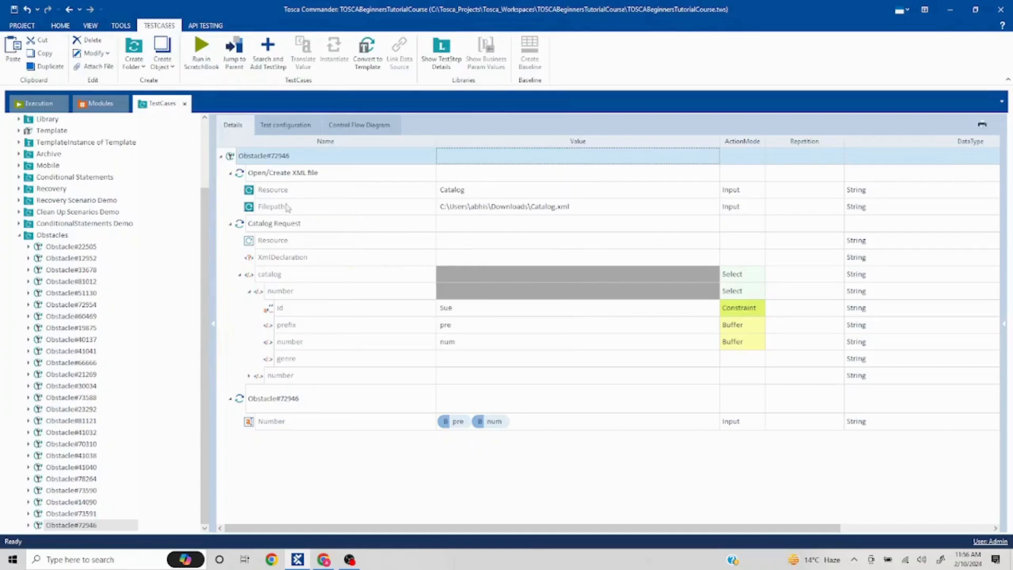
mouse_move(454, 198)
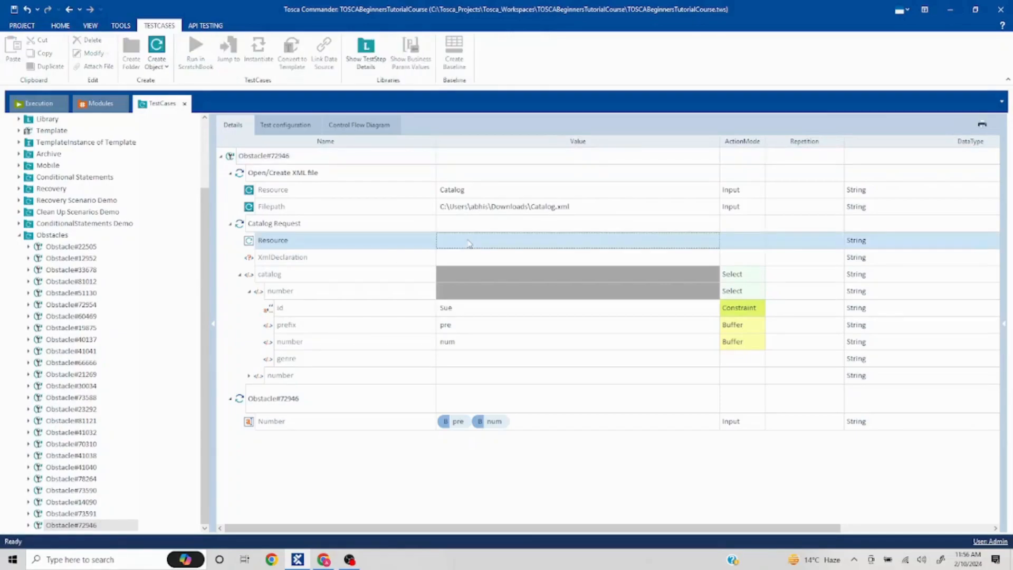
- Set the Catalog Request Resource to Catalog and select the Obstacle#72946 test case
text(Catalog)
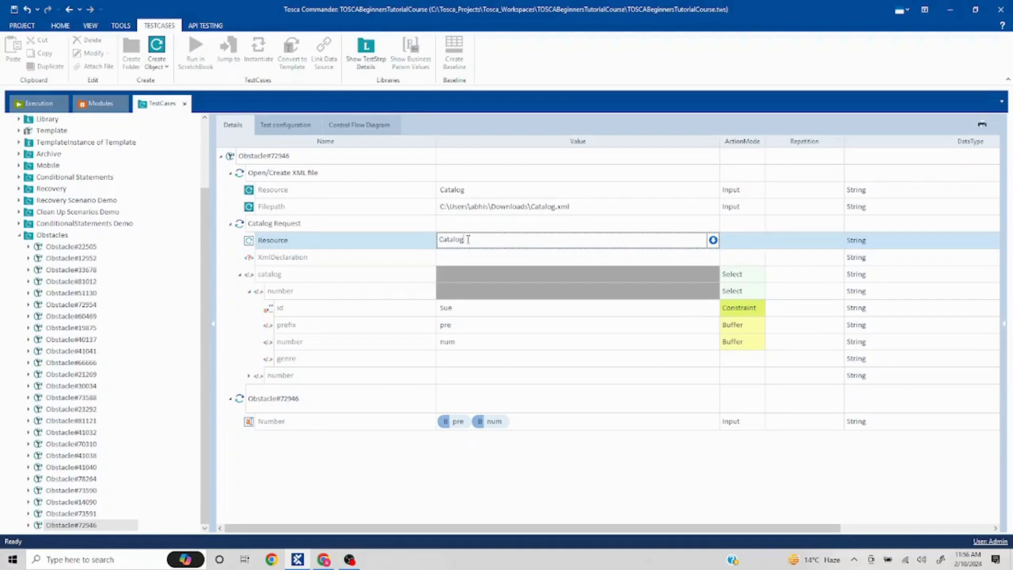
click(59, 26)
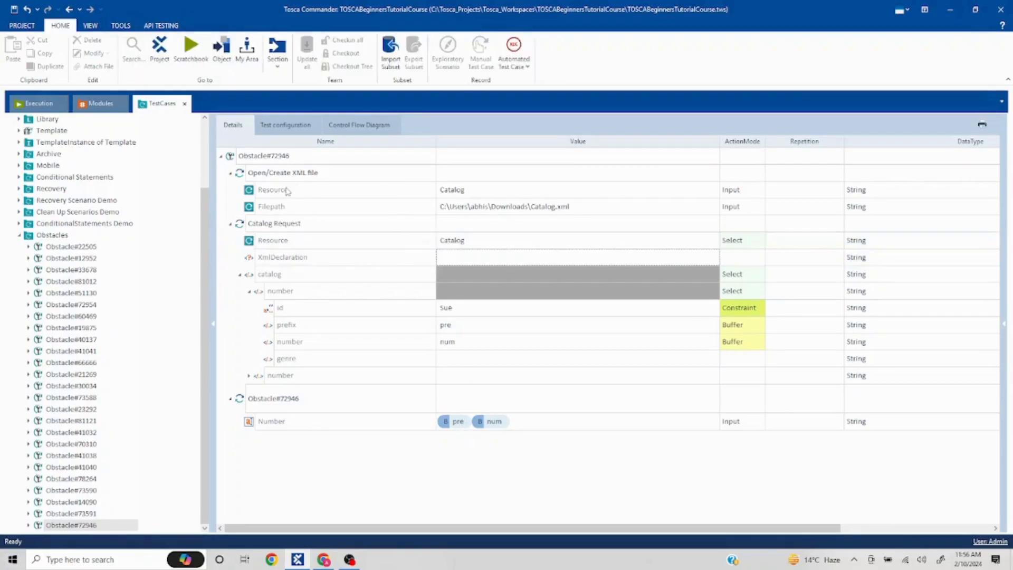
mouse_move(341, 203)
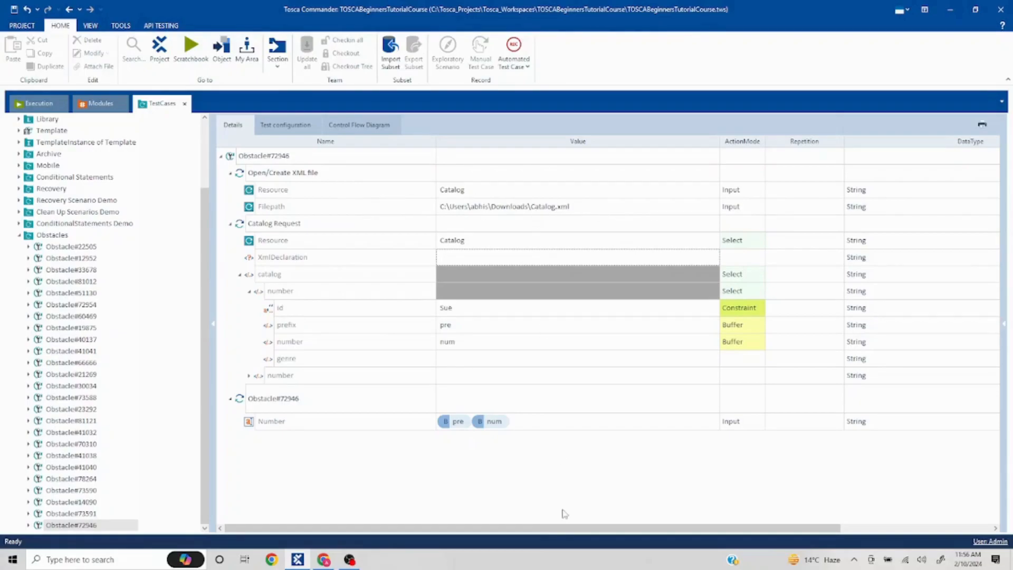
click(264, 156)
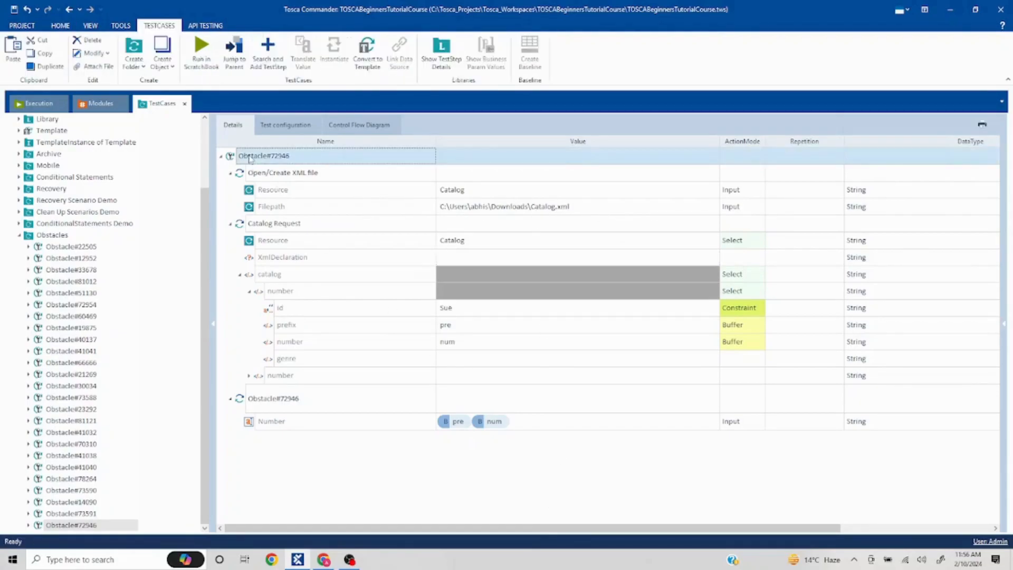
- Run the Obstacle#72946 test case in ScratchBook
right_click(262, 156)
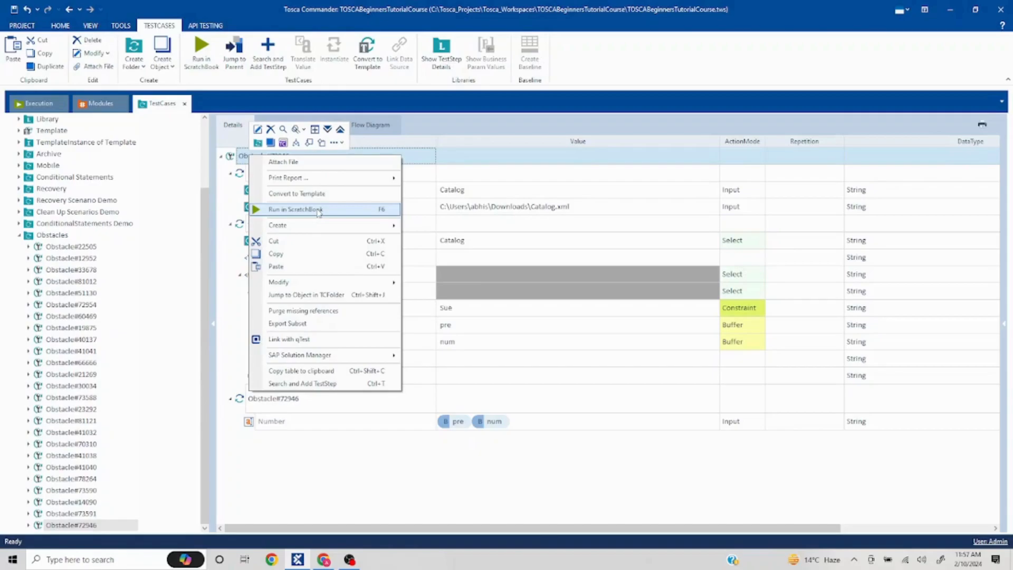
click(294, 209)
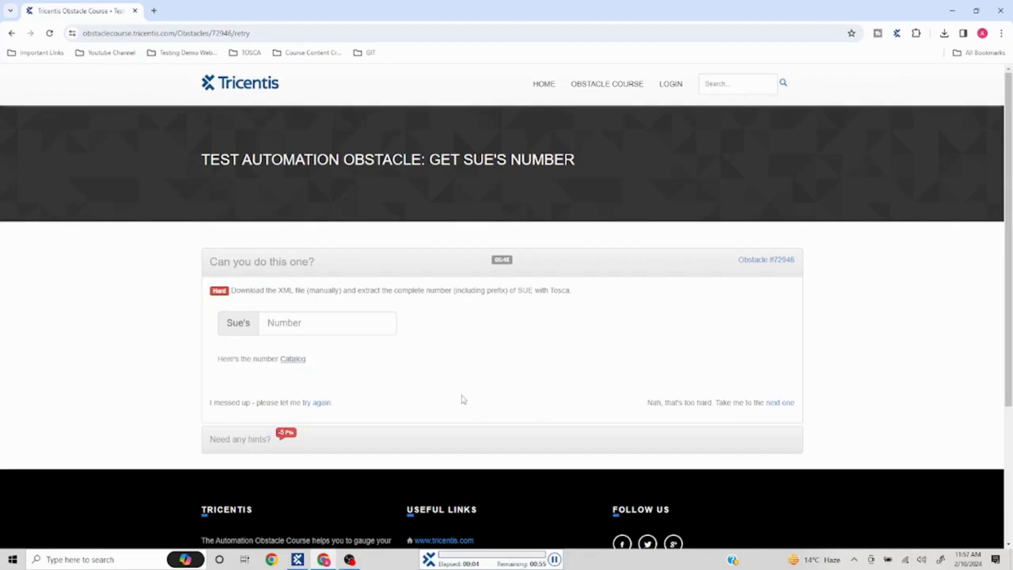
text(00618971341641)
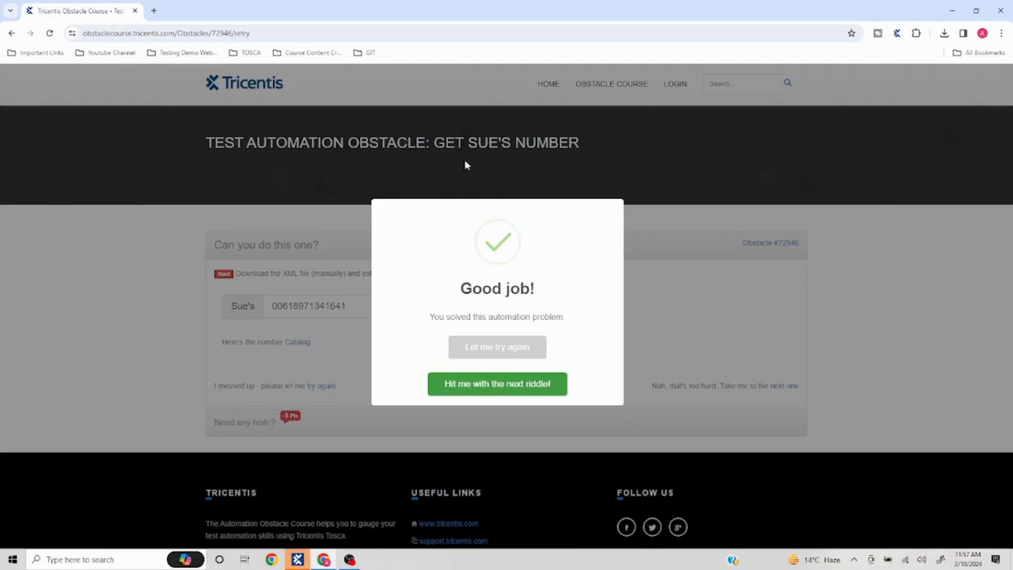
mouse_move(715, 322)
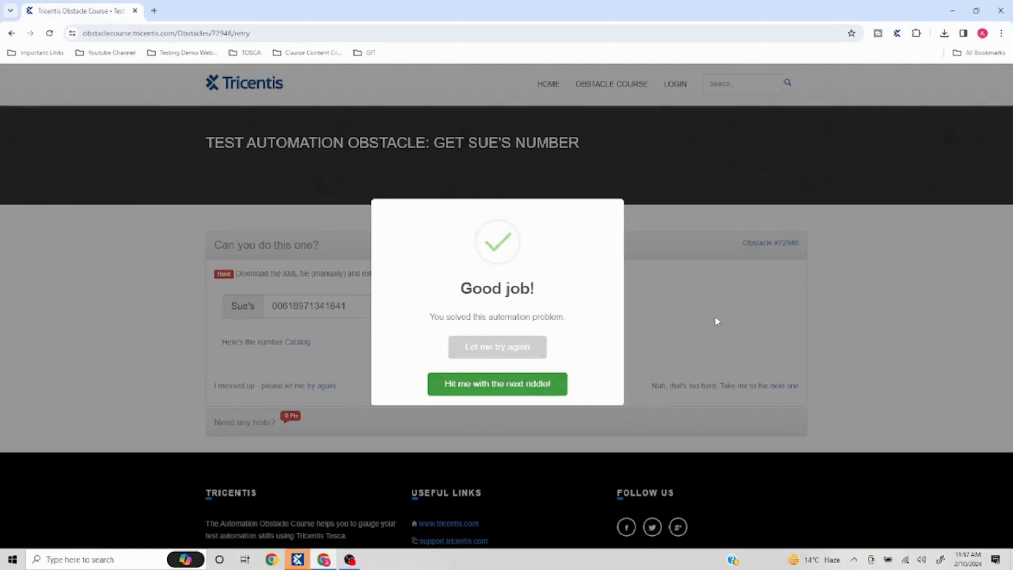